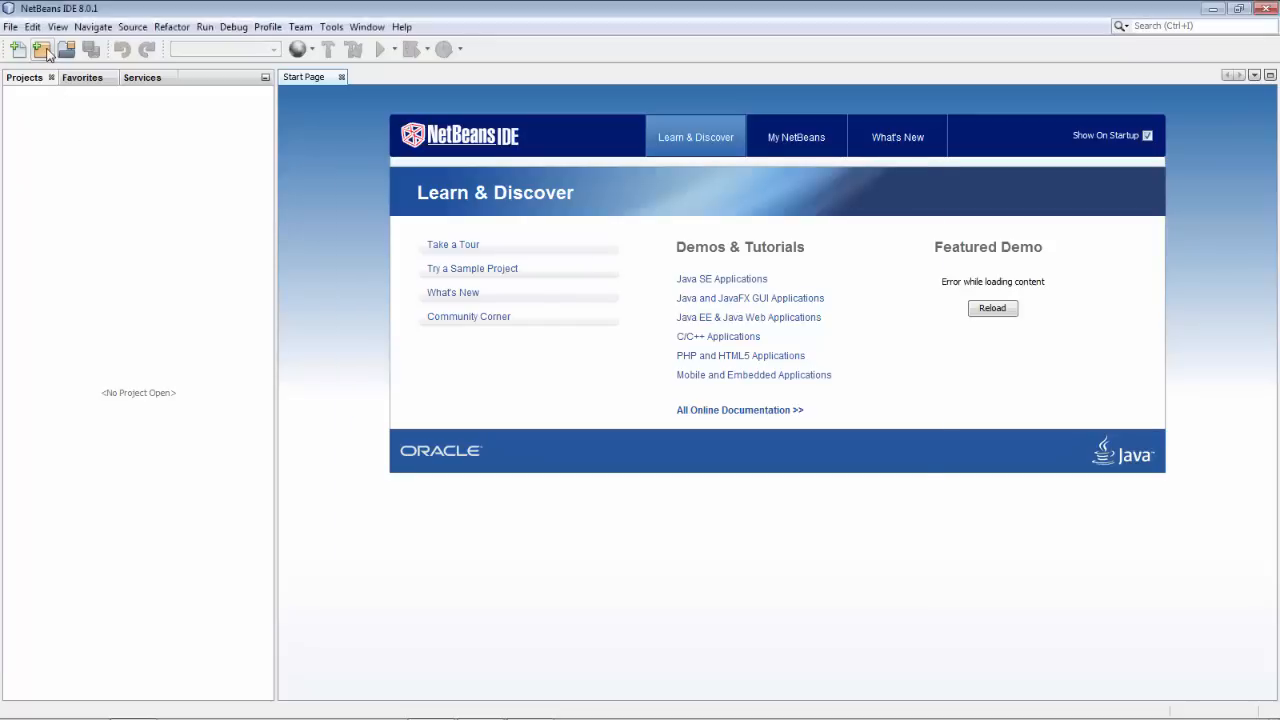
Start the New Project wizard from the toolbar.
left_click(18, 48)
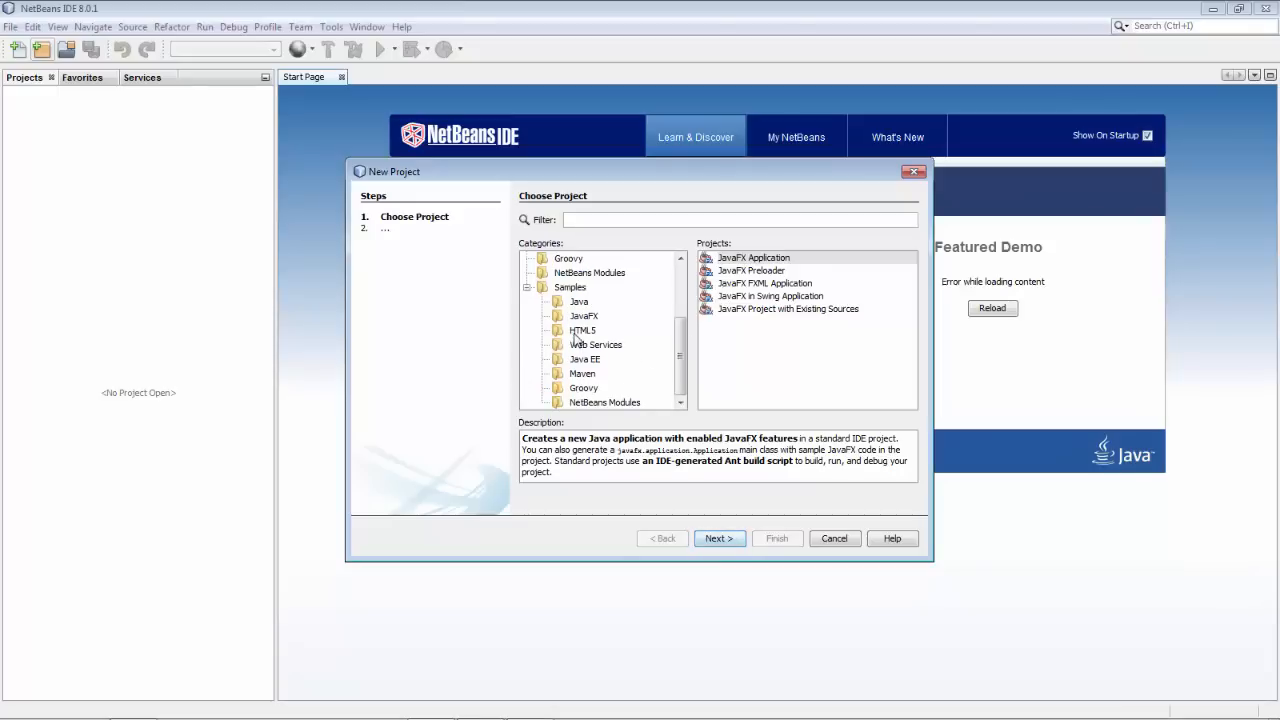
Filter project types by 'fxml' and choose the Samples > JavaFX > FXML LoginDemo sample.
left_click(584, 316)
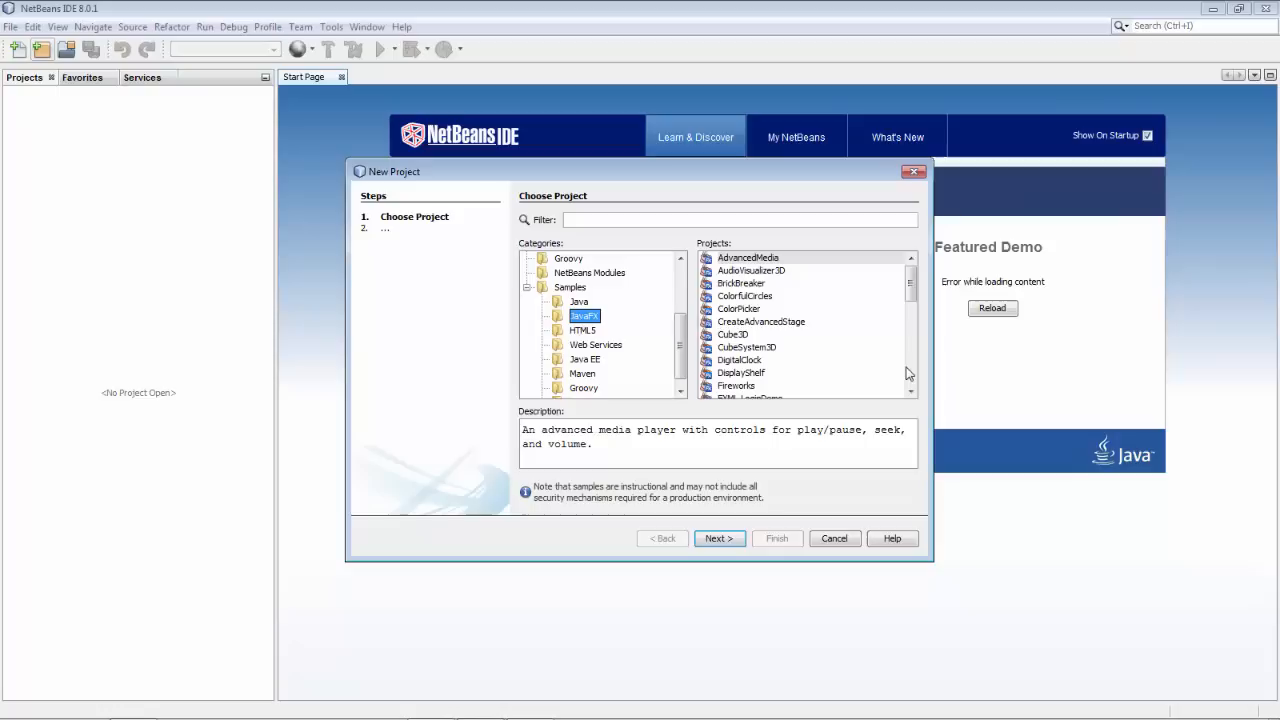
left_click(662, 218)
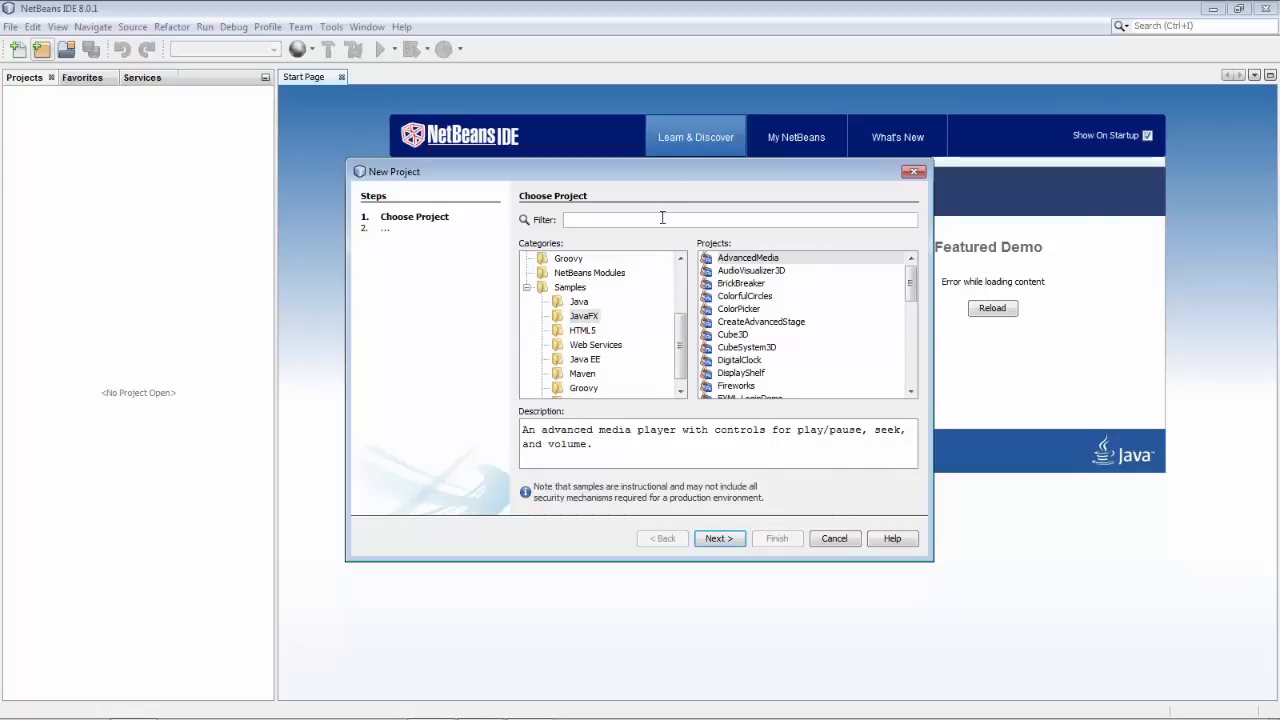
type("fxml")
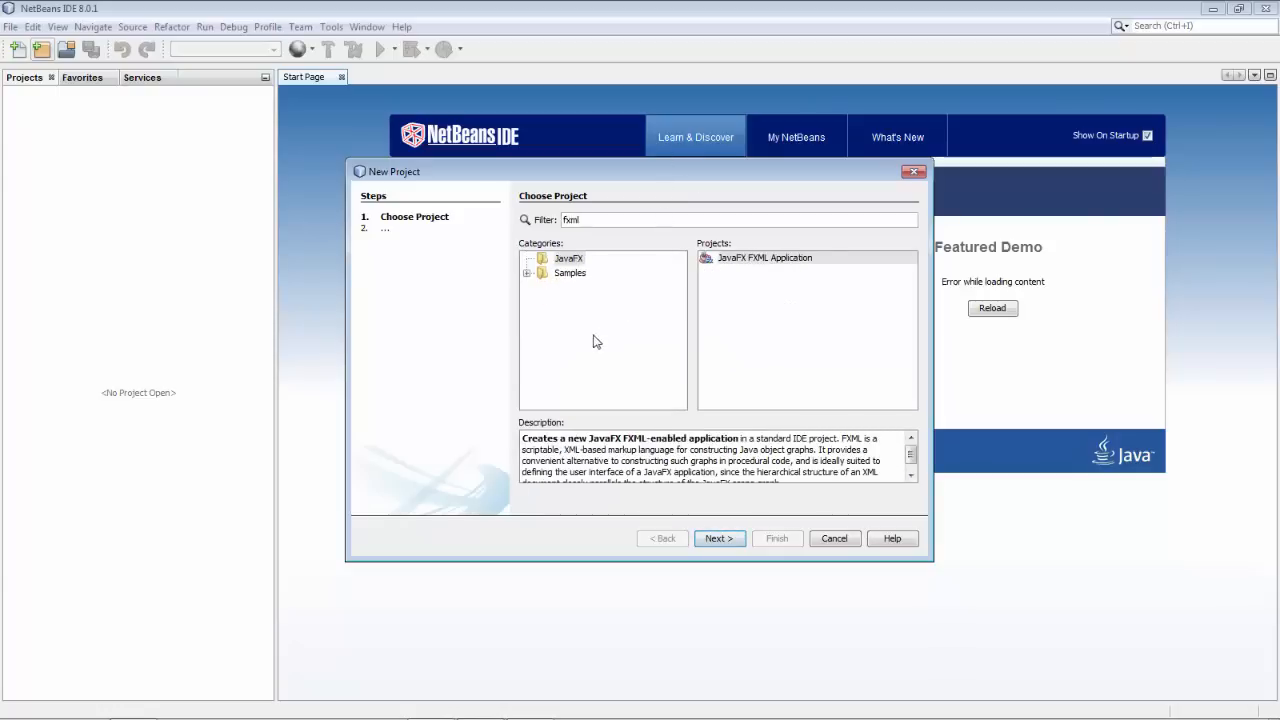
mouse_move(574, 280)
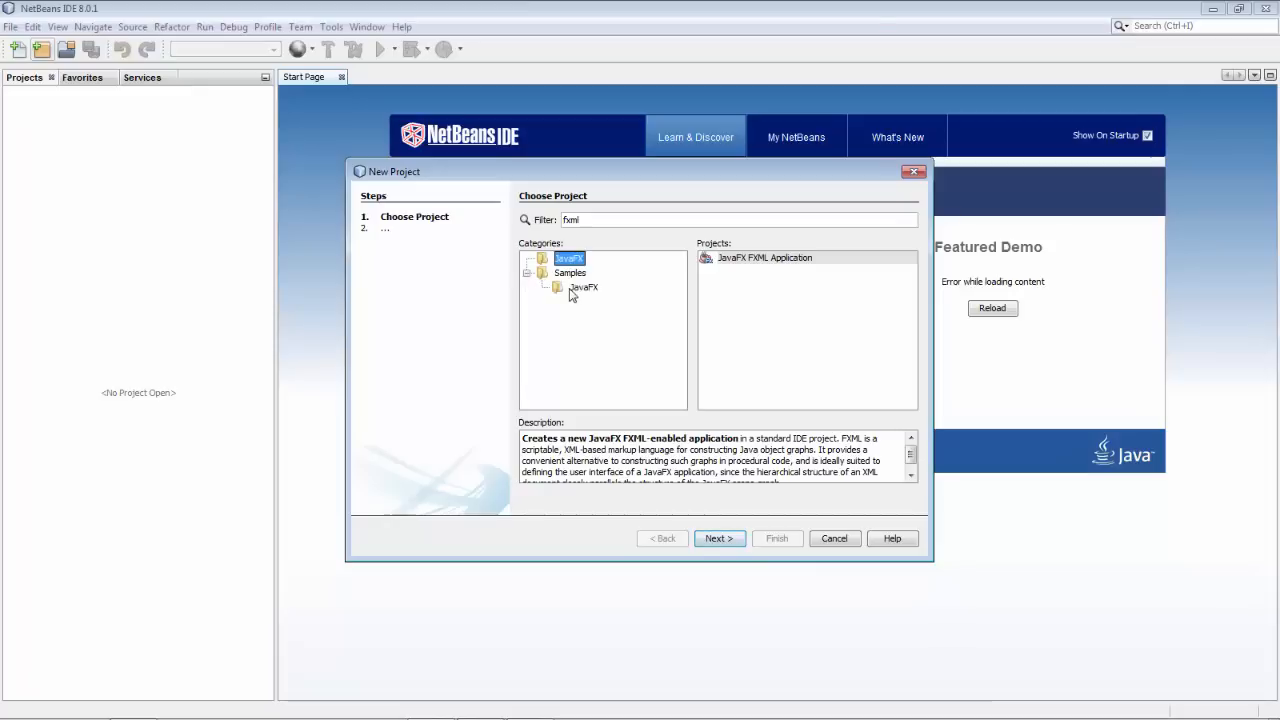
left_click(584, 288)
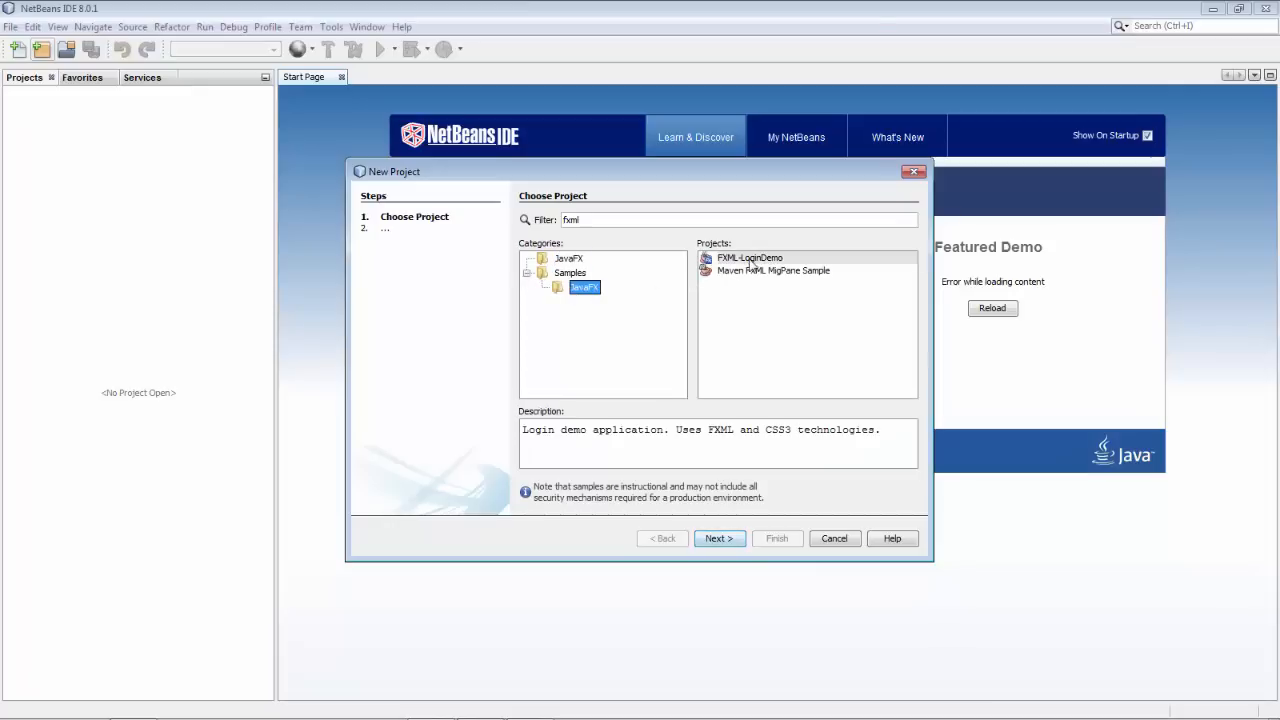
left_click(750, 258)
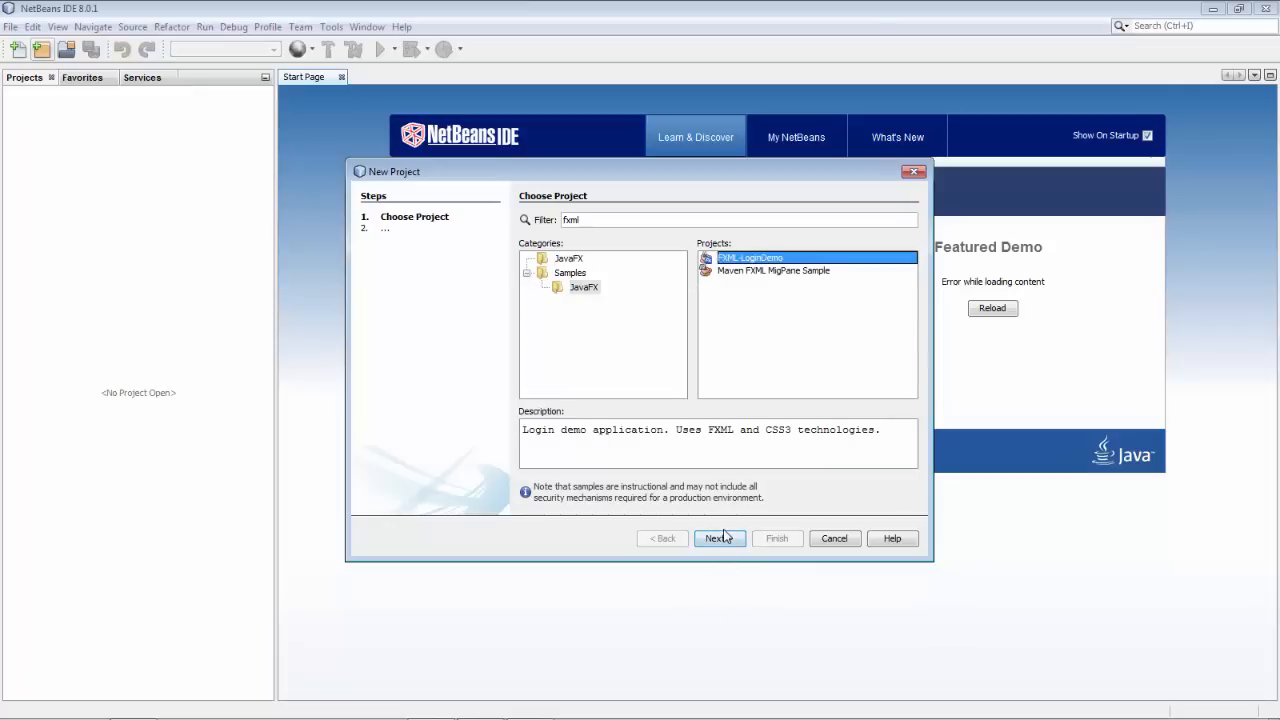
Finish the wizard to create the FXML-LoginDemo project with default name and location.
left_click(718, 538)
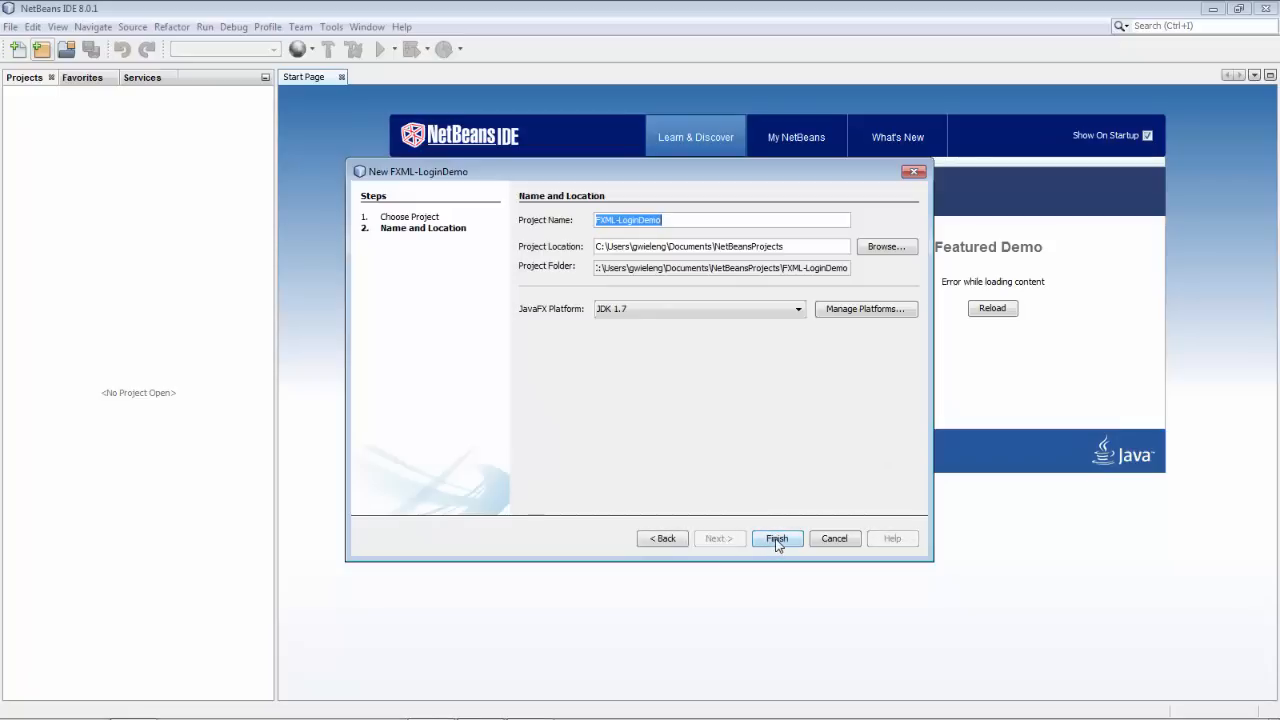
left_click(776, 538)
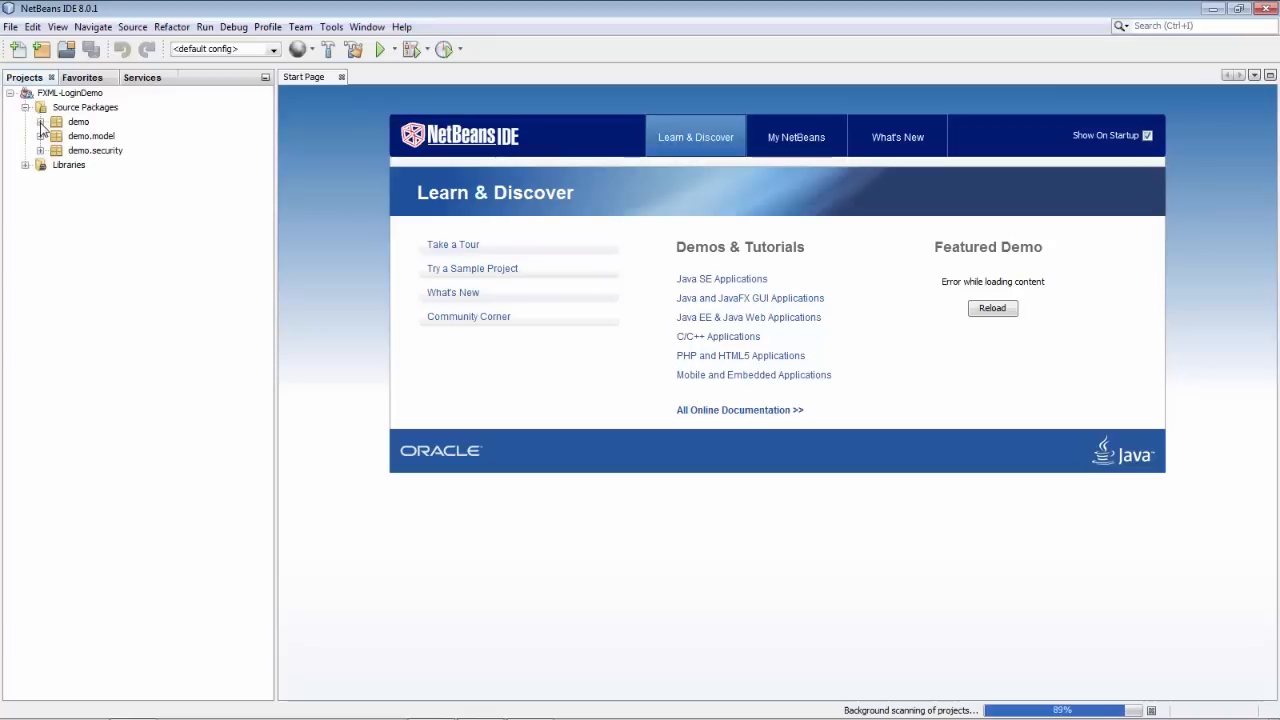
Expand the demo package and open login.fxml and profile.fxml as FXML source in the editor.
left_click(40, 122)
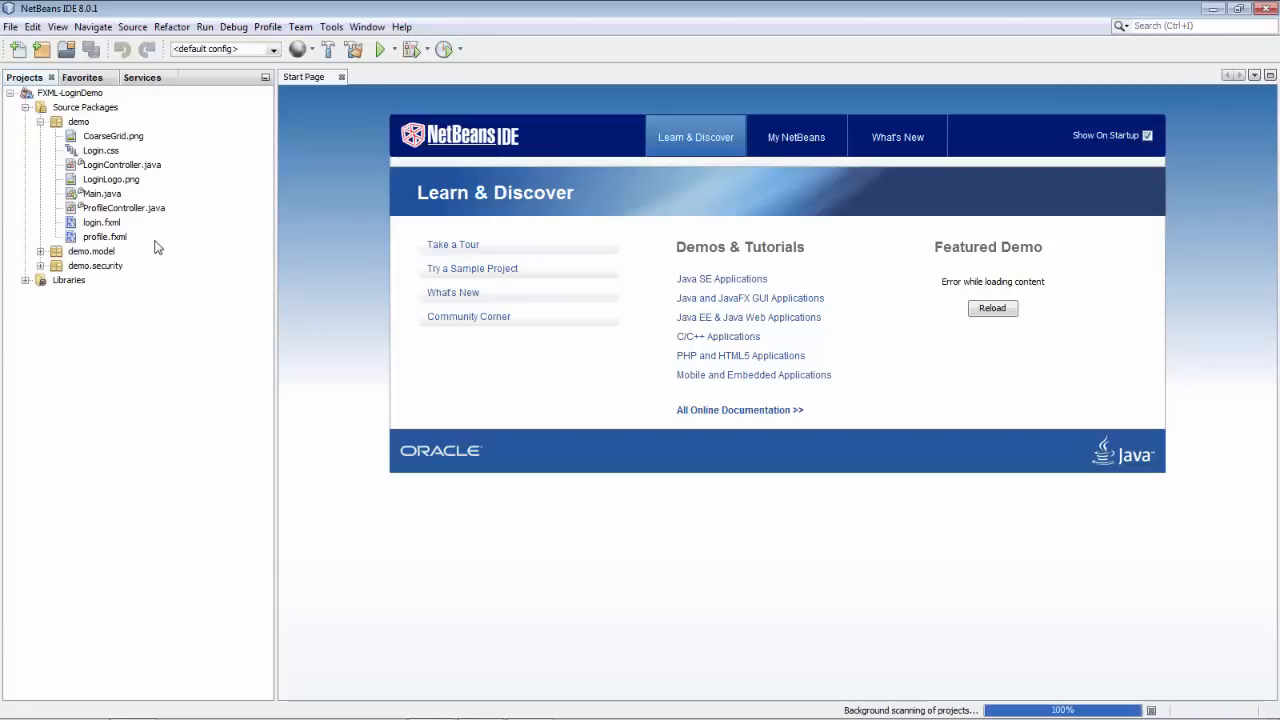
double_click(100, 222)
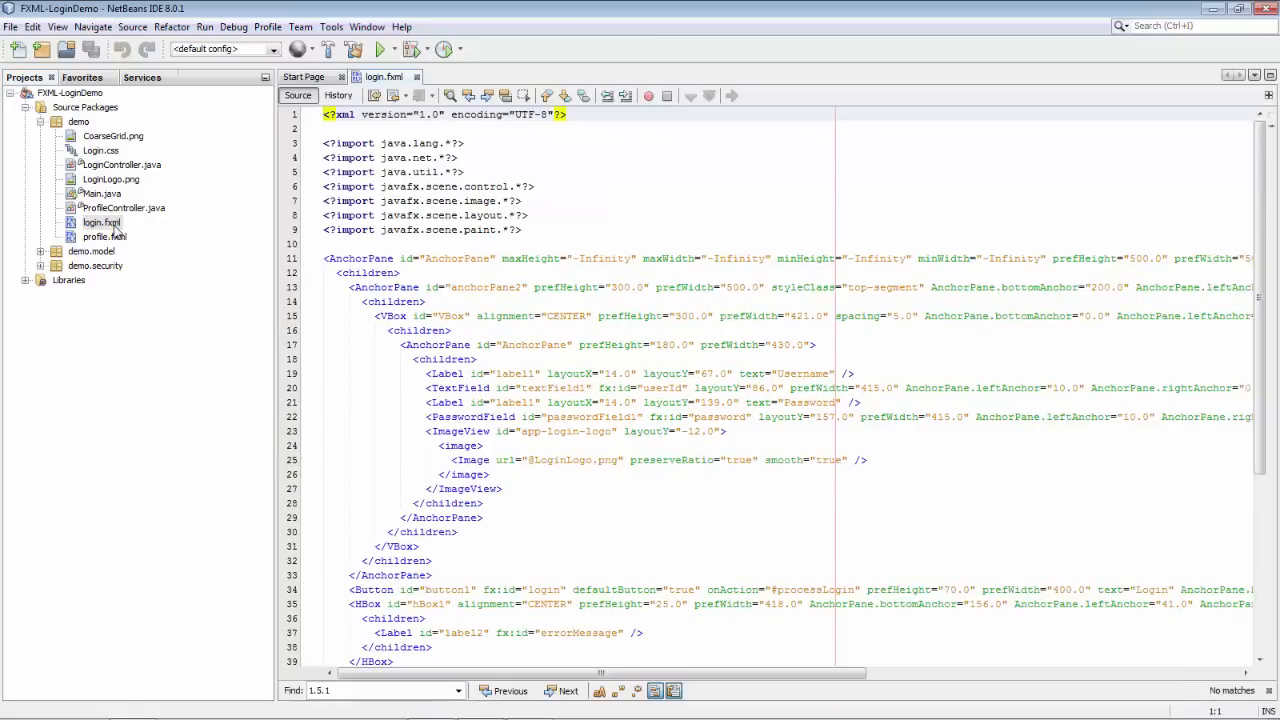
double_click(104, 236)
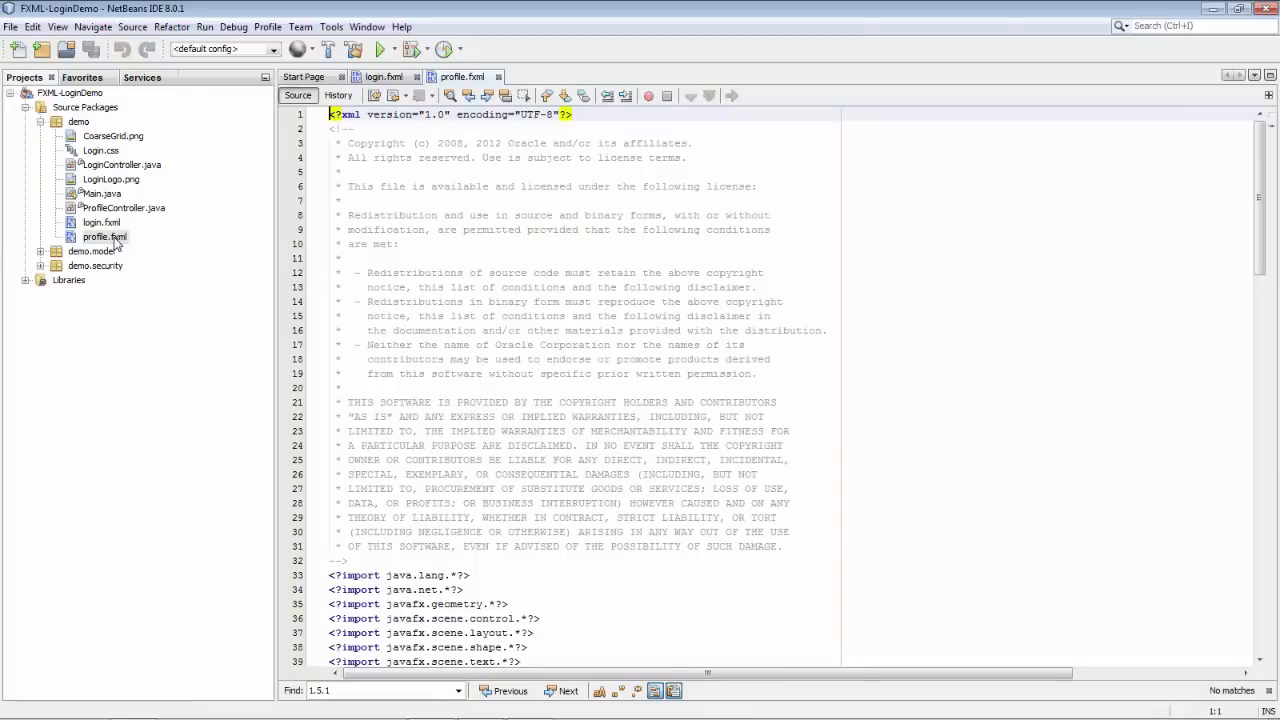
right_click(104, 236)
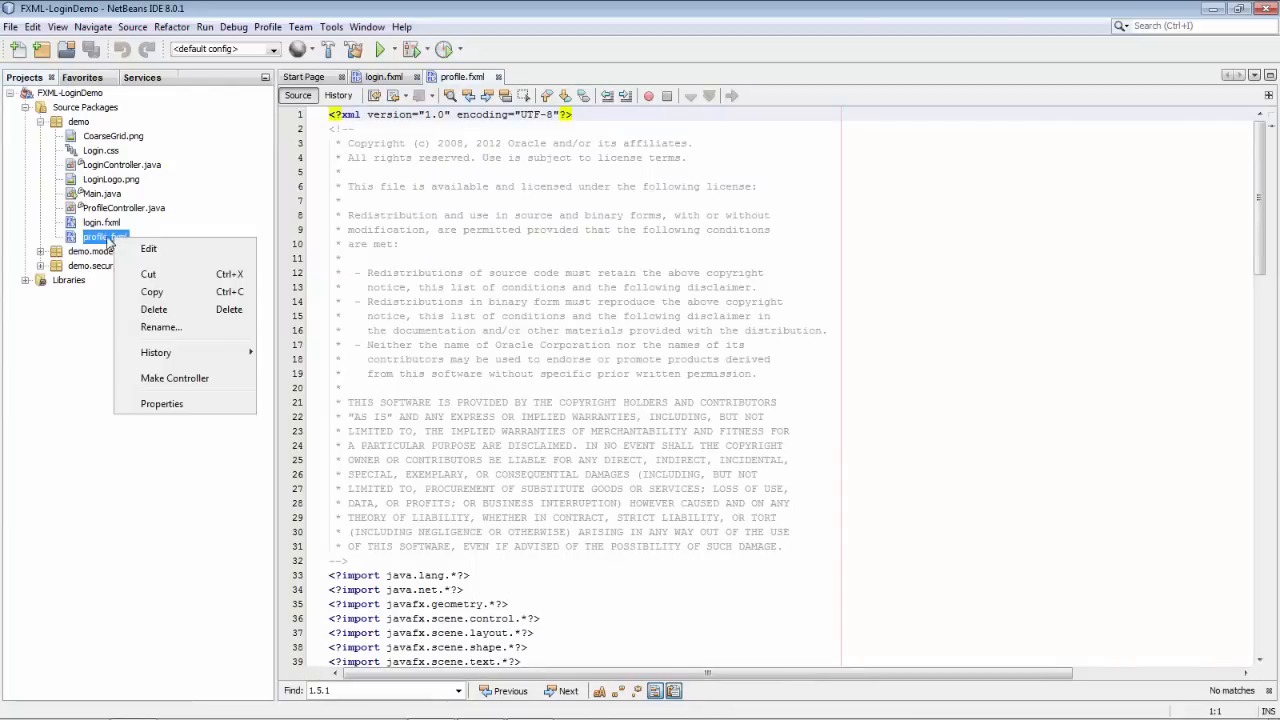
left_click(332, 28)
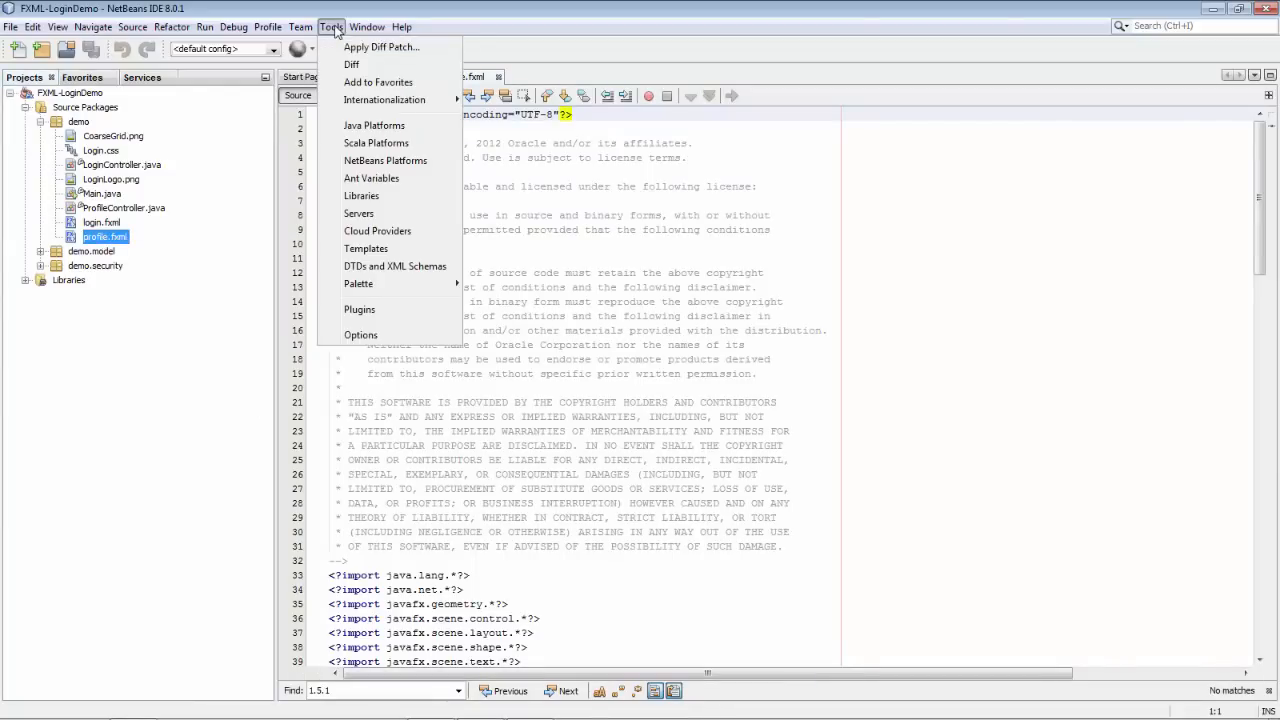
left_click(360, 336)
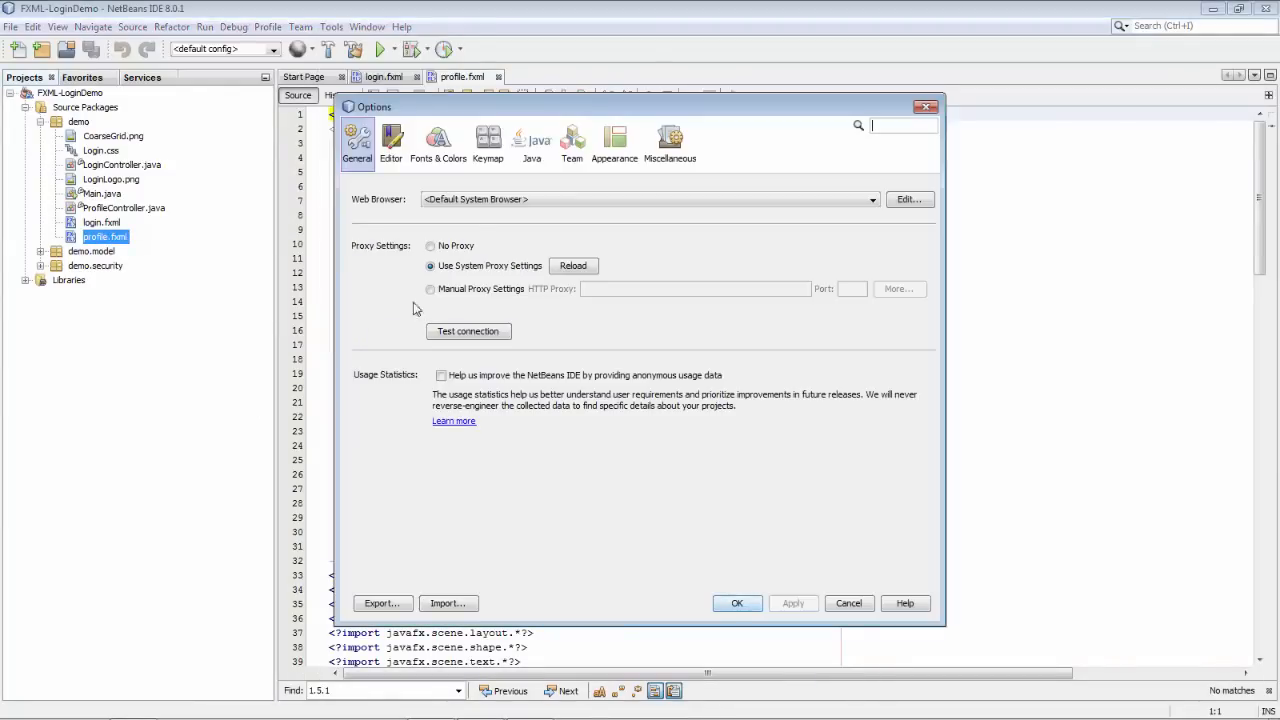
mouse_move(532, 144)
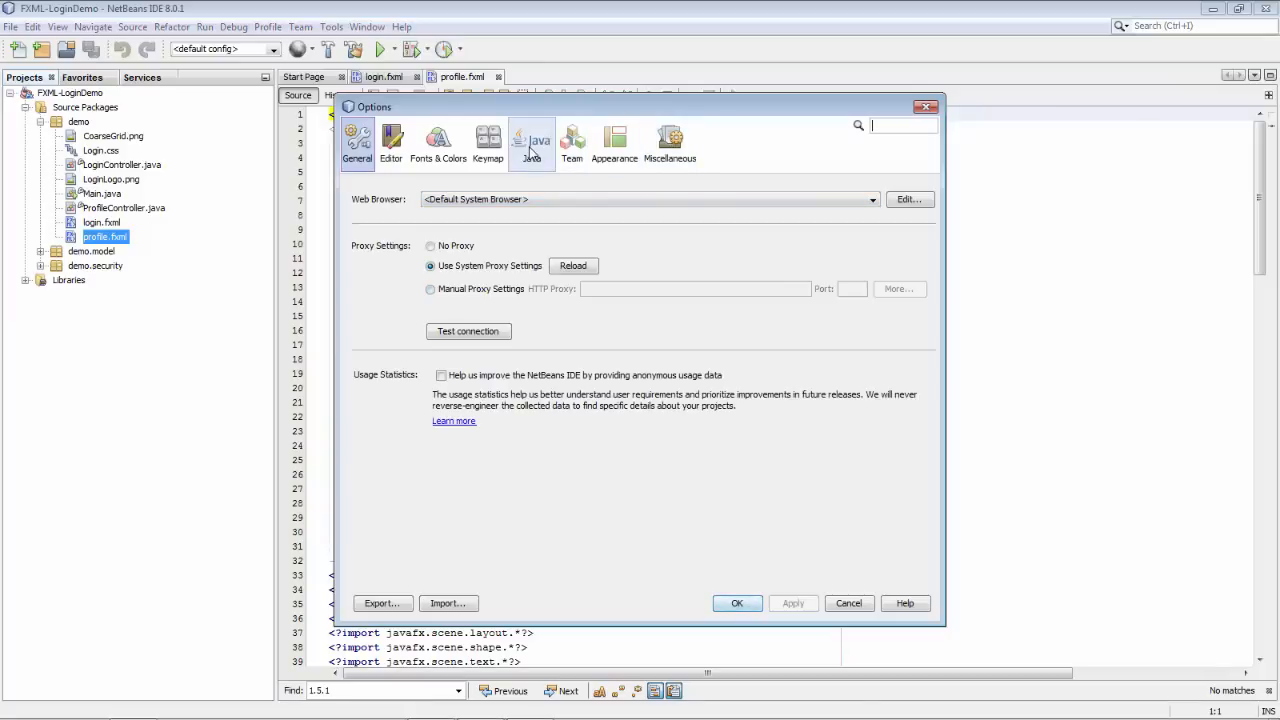
left_click(532, 144)
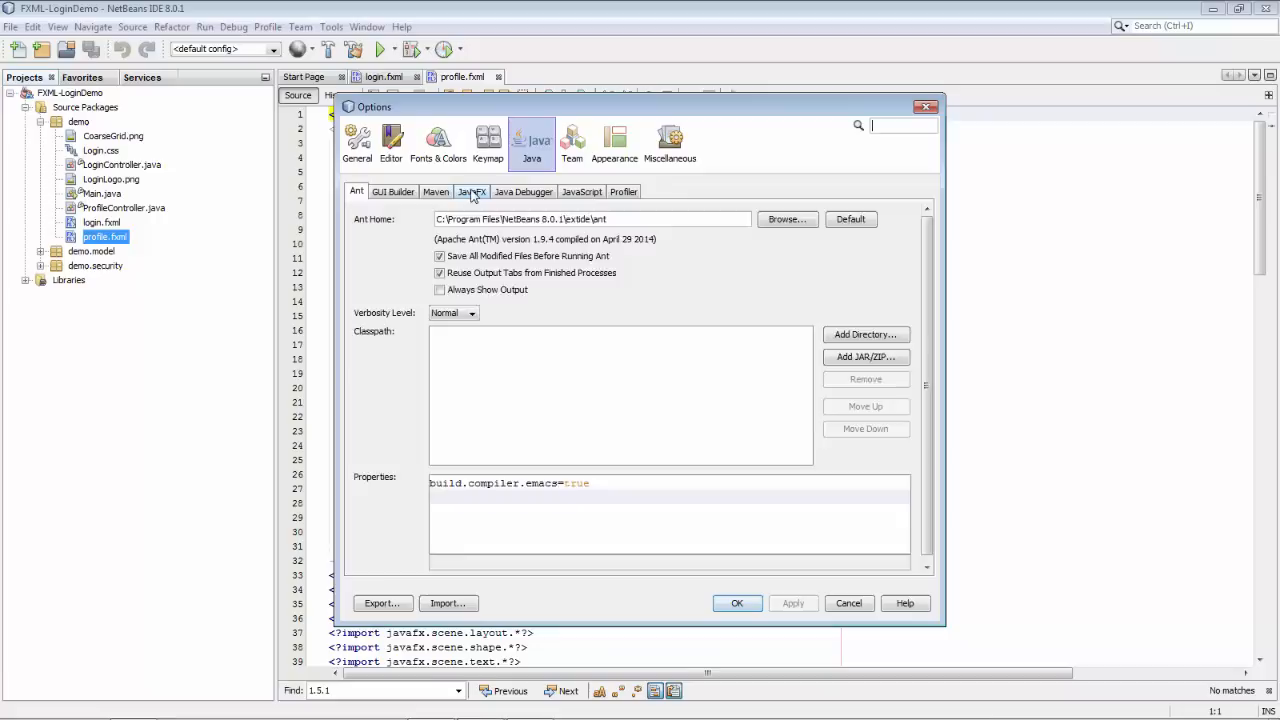
left_click(472, 192)
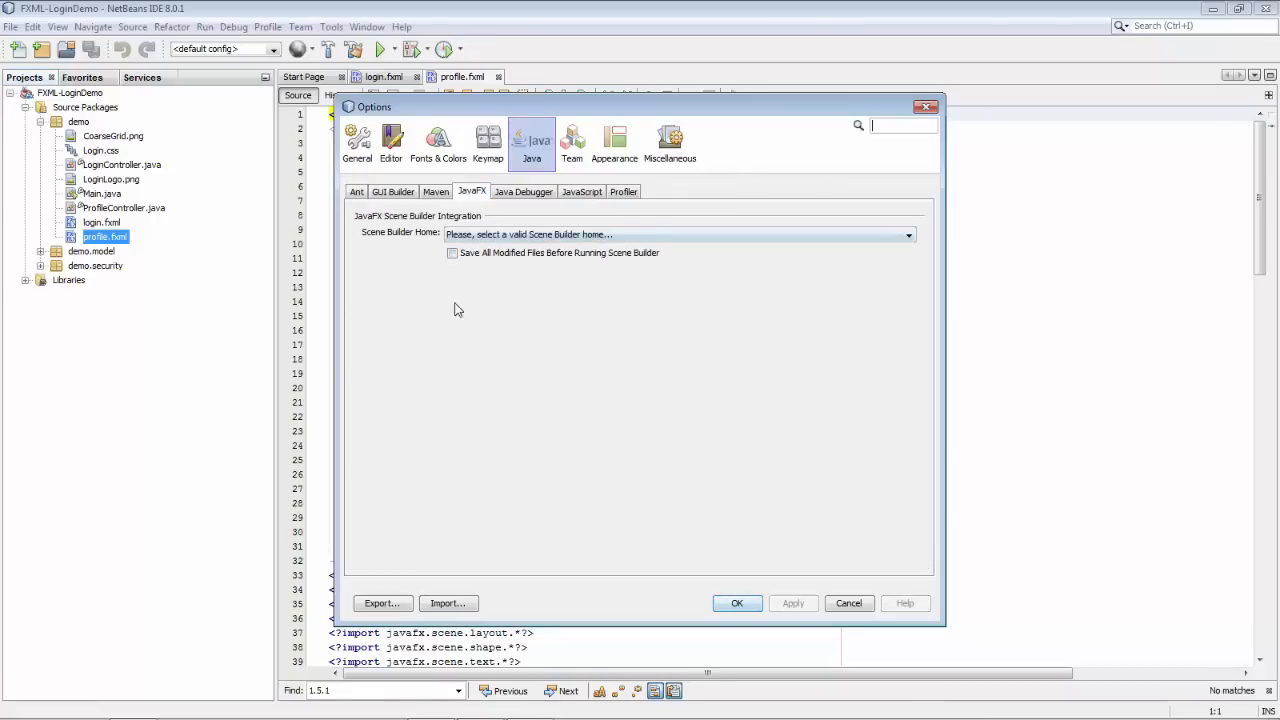
left_click(848, 604)
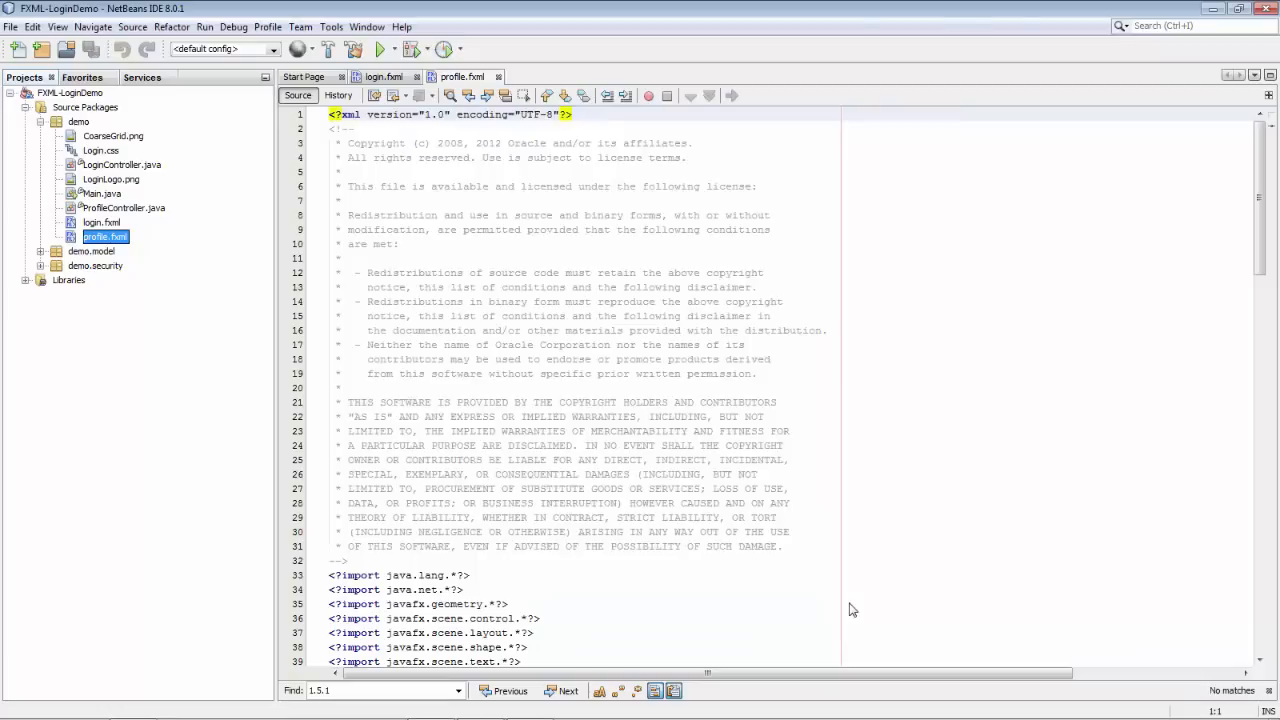
Show the Available Plugins list in Tools > Plugins, searched for javafx.
left_click(332, 28)
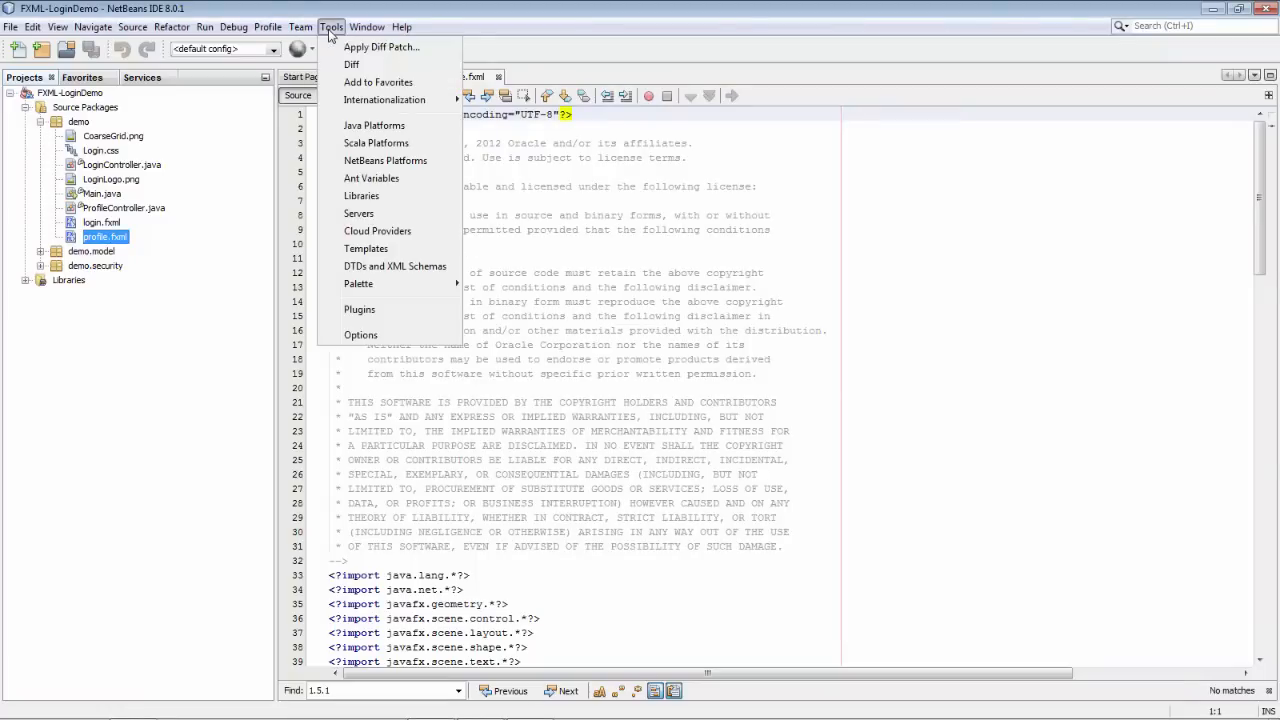
left_click(360, 308)
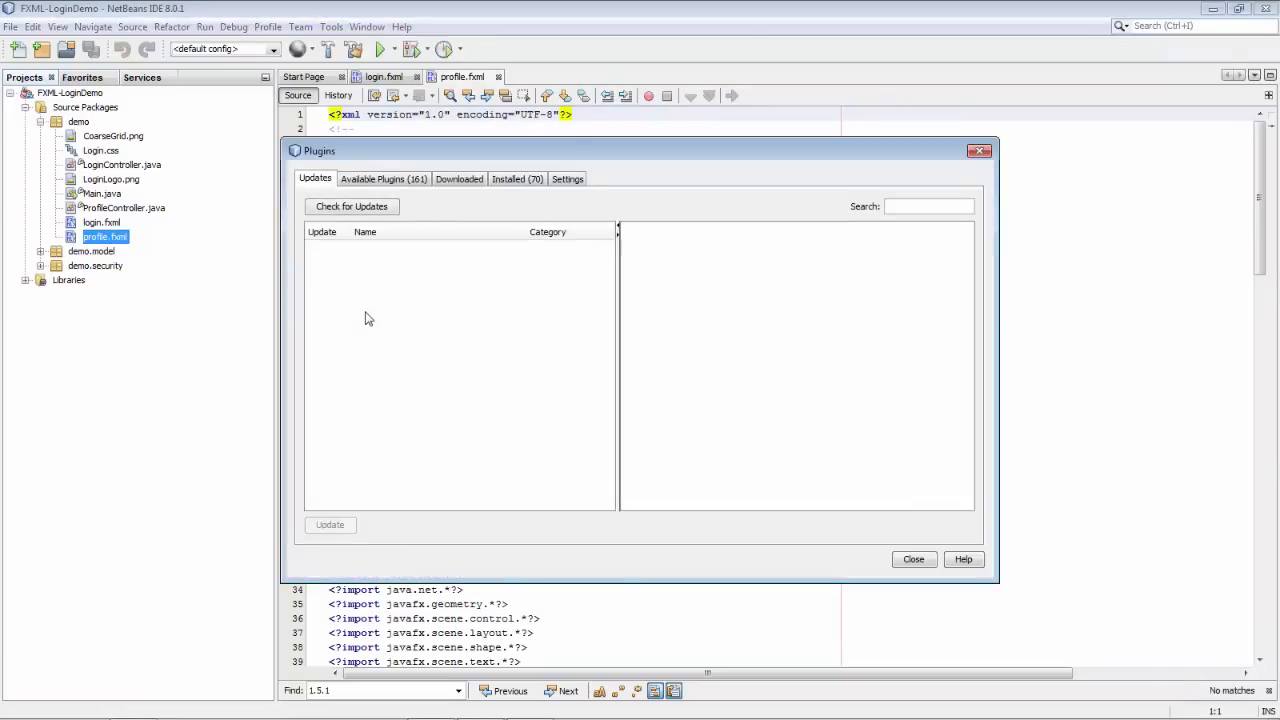
left_click(384, 178)
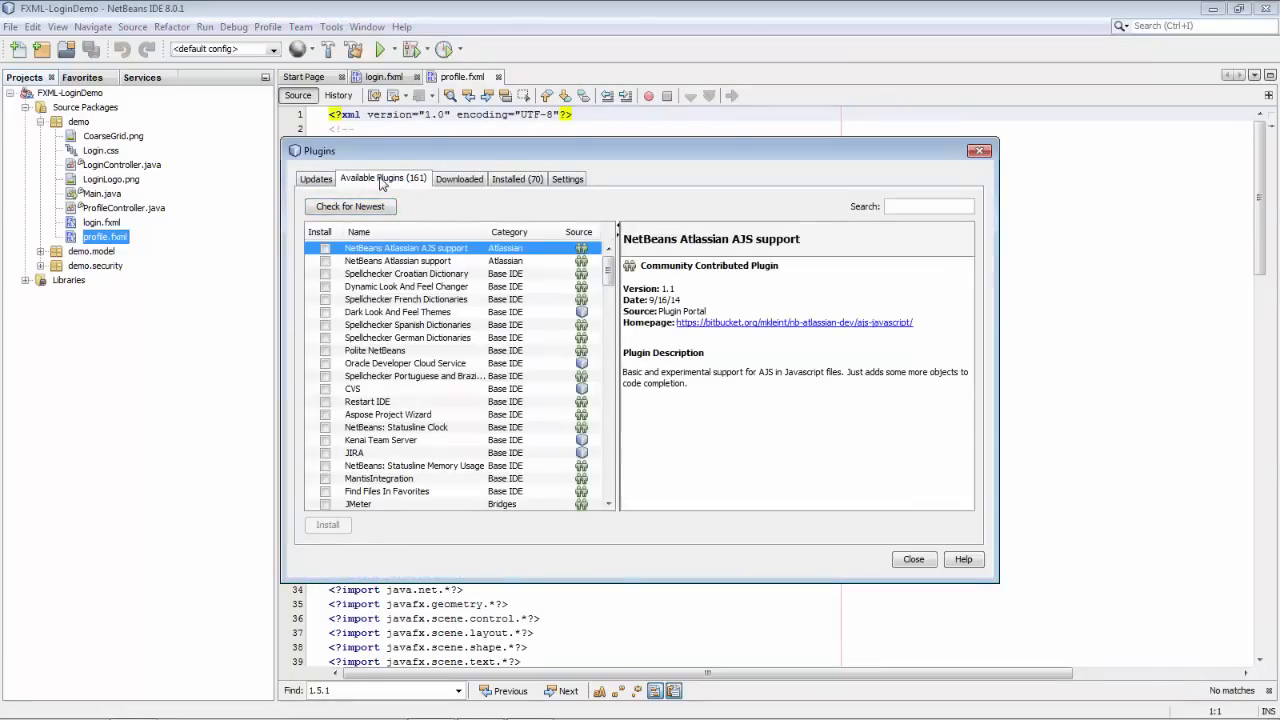
type("javafx")
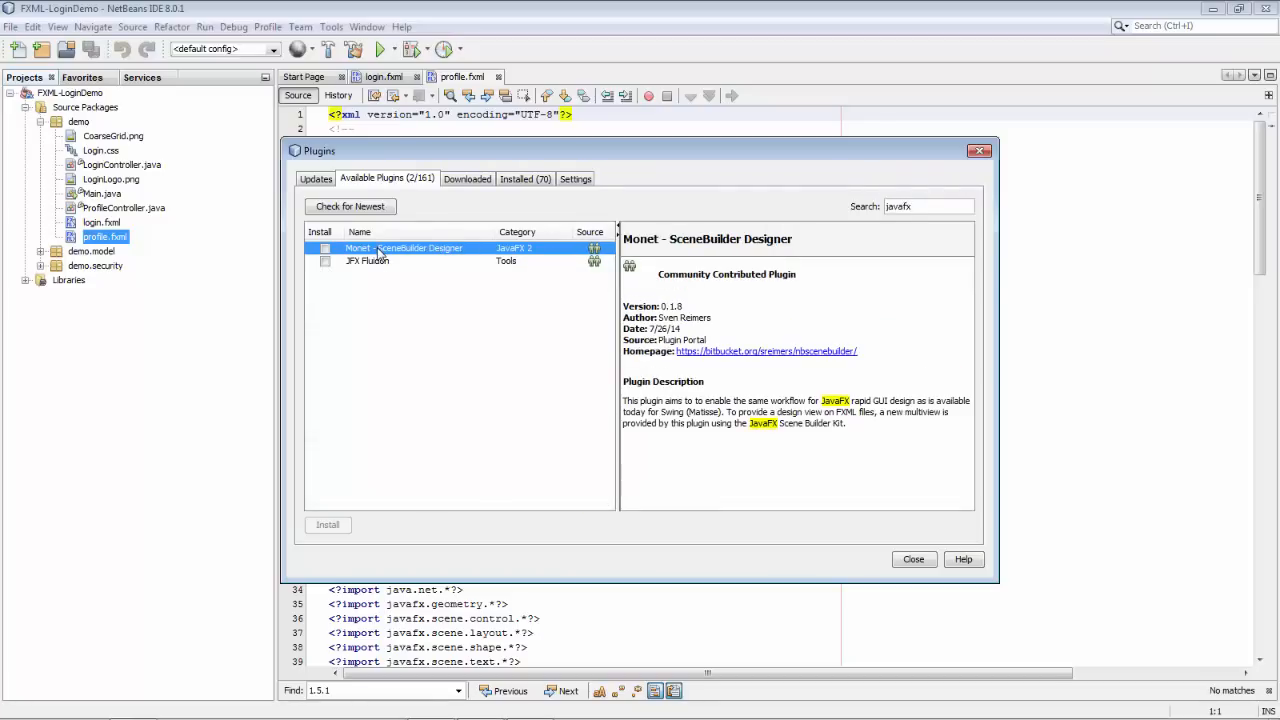
mouse_move(418, 258)
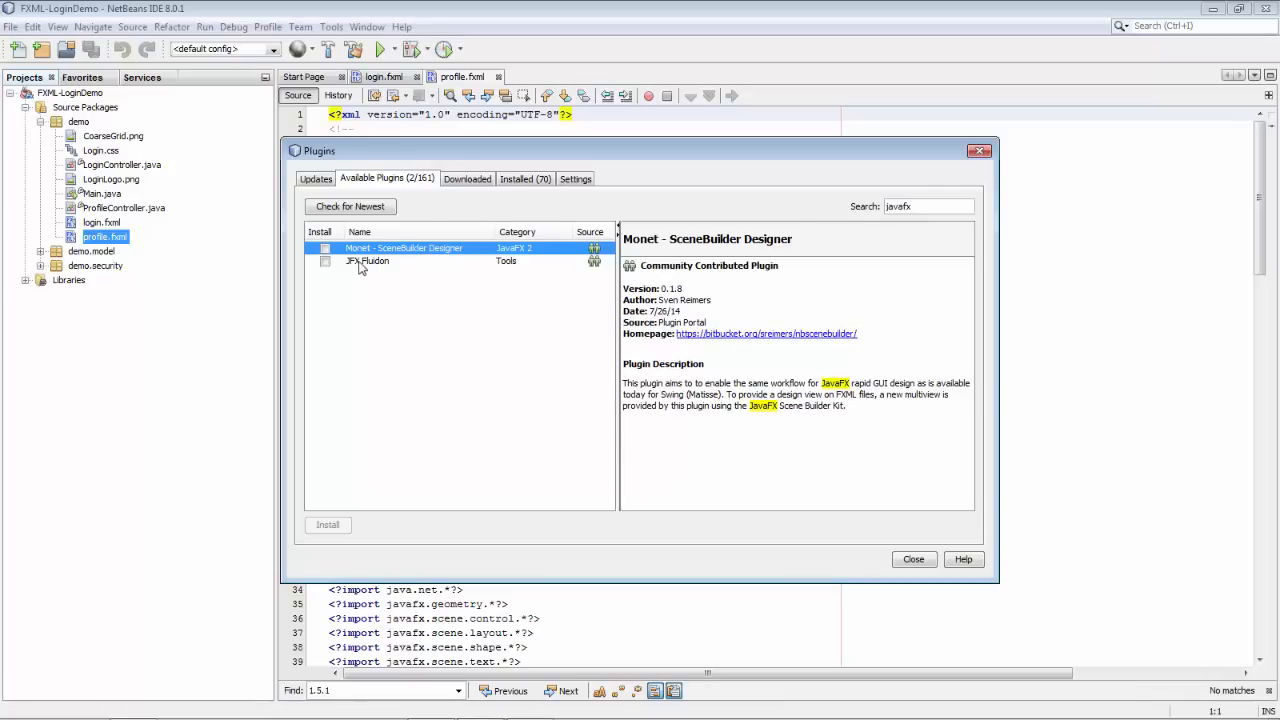
Review the JFX Fluidon plugin and mark it for installation.
left_click(368, 260)
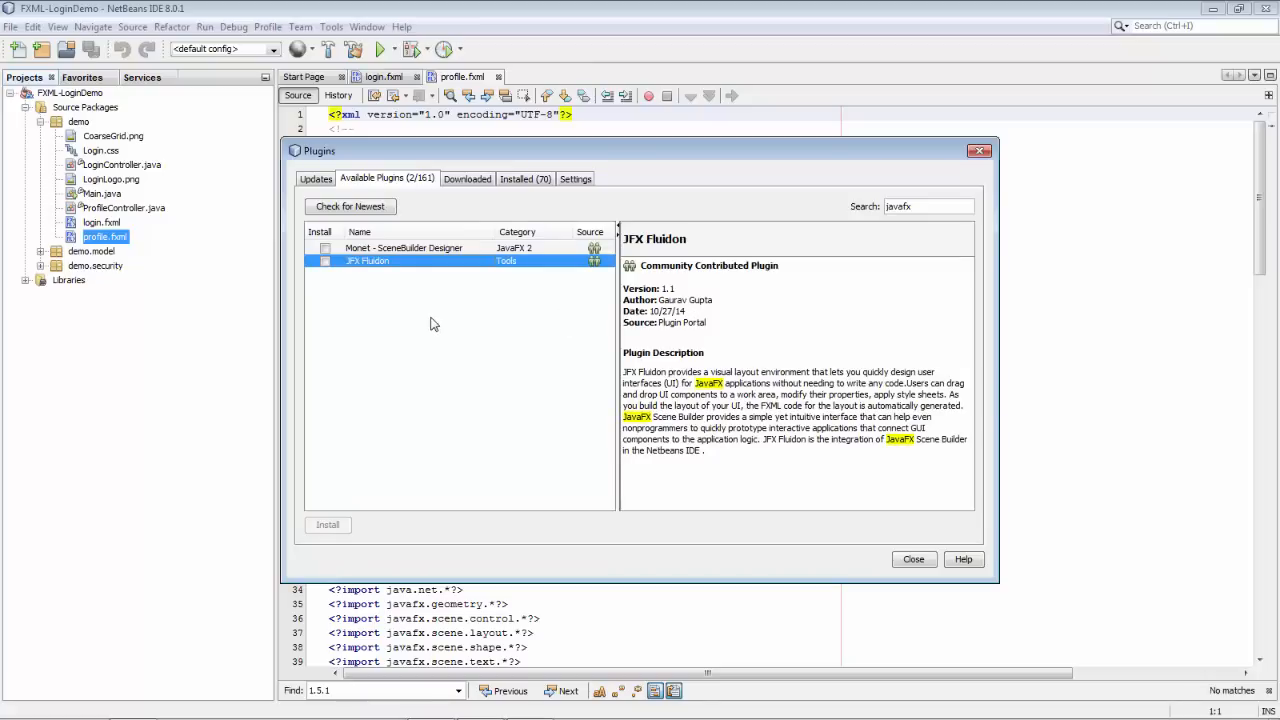
left_click(324, 260)
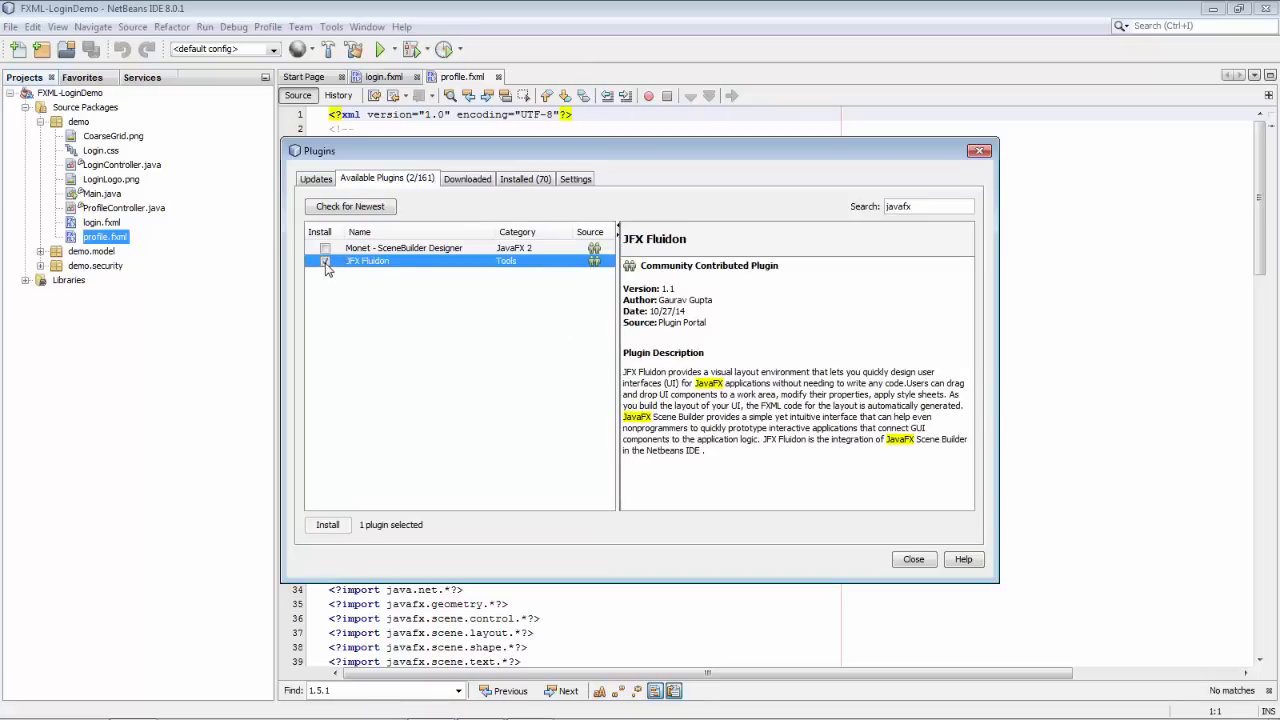
Install JFX Fluidon, accepting its license, and finish the installer.
left_click(328, 524)
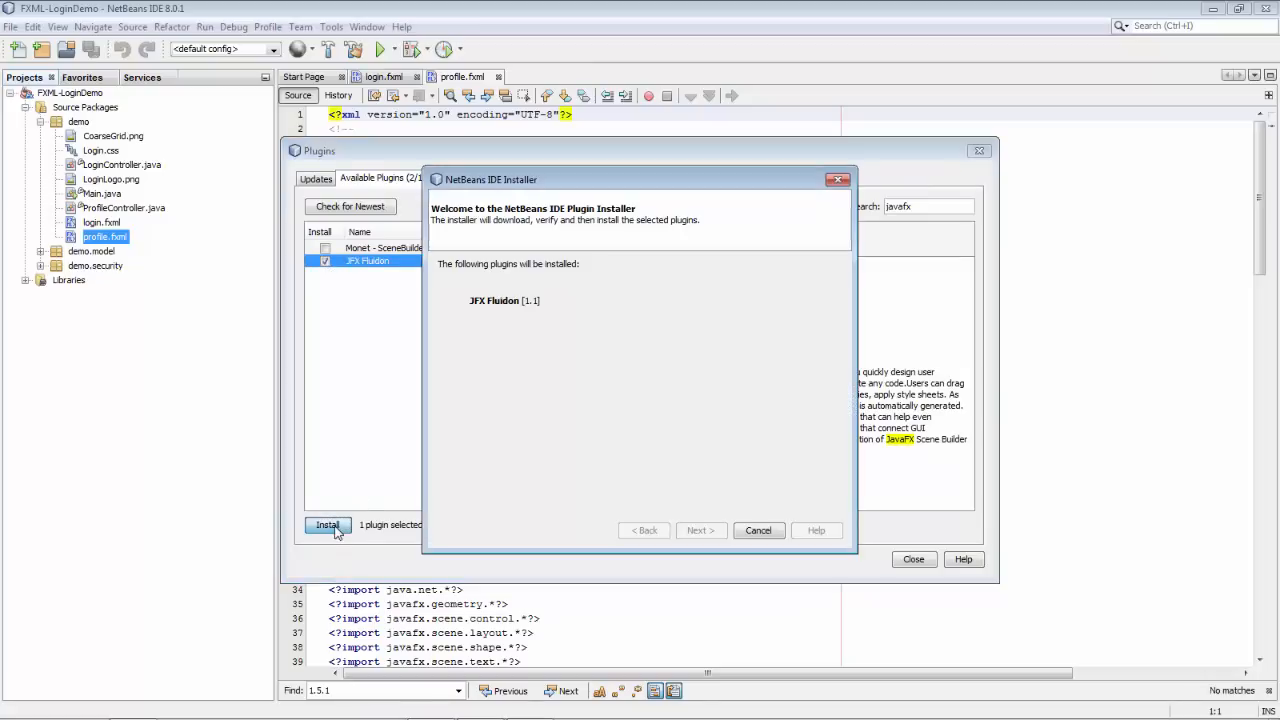
left_click(700, 530)
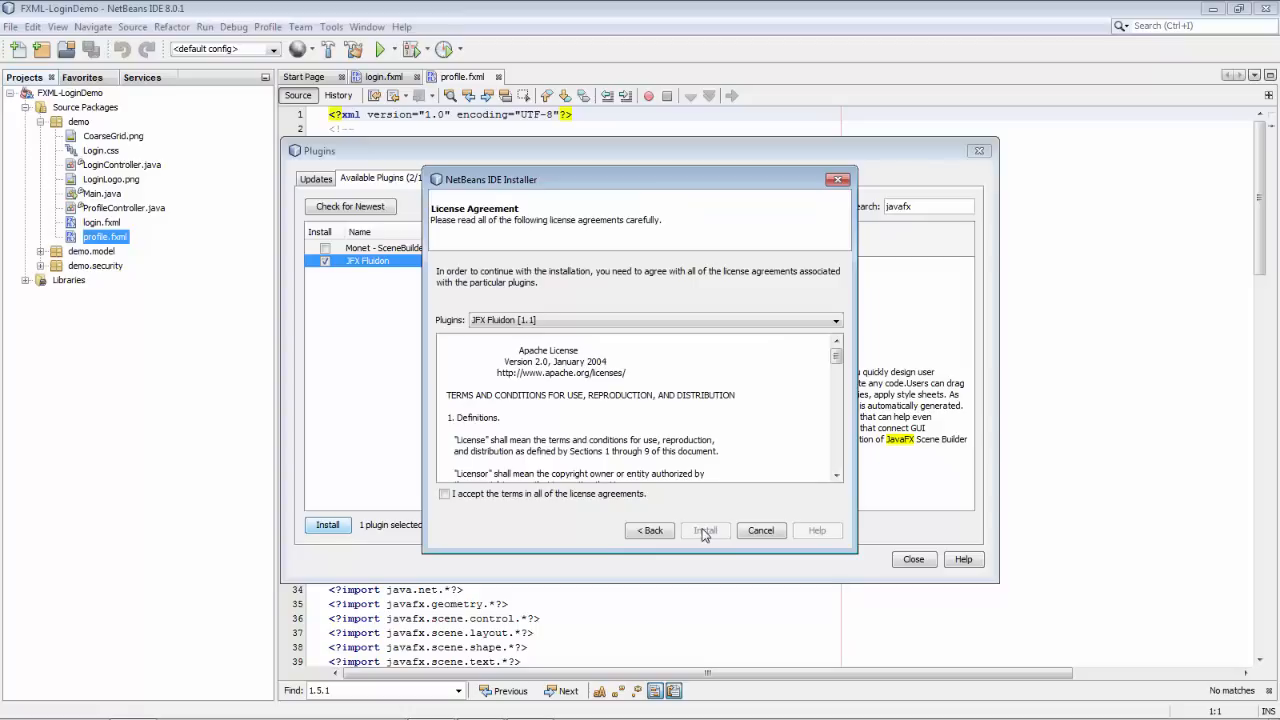
left_click(704, 530)
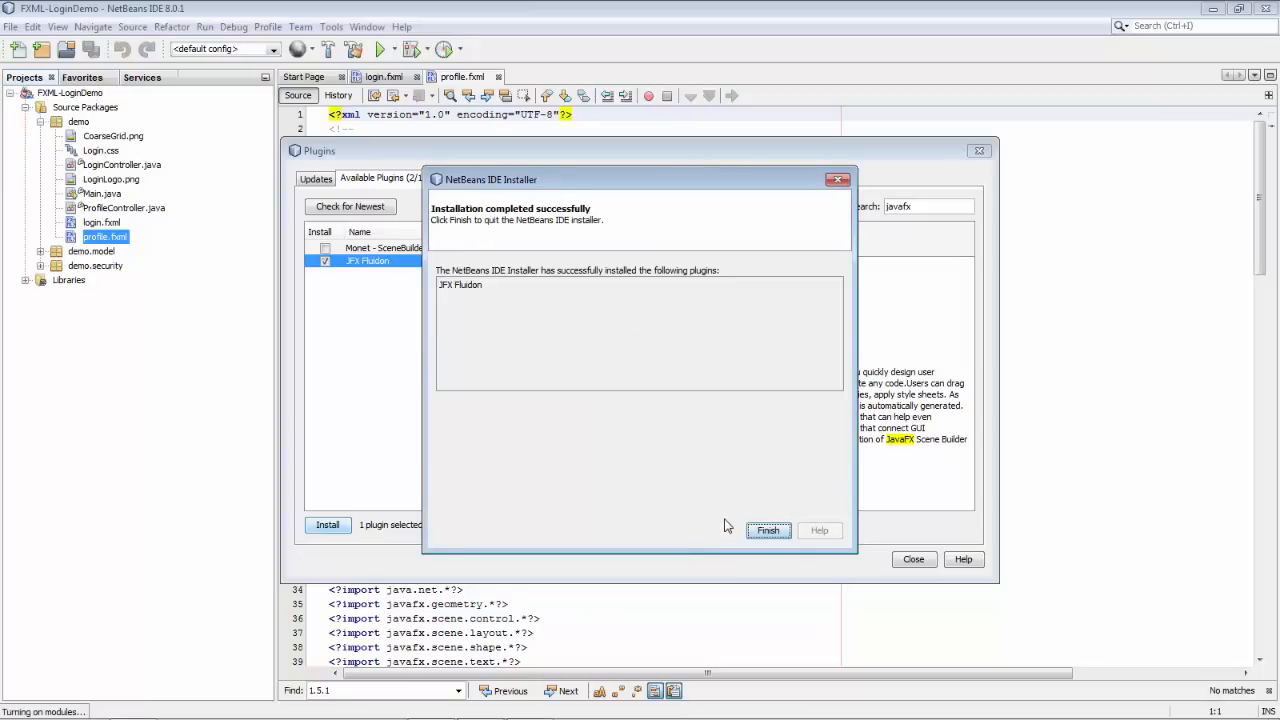
left_click(768, 530)
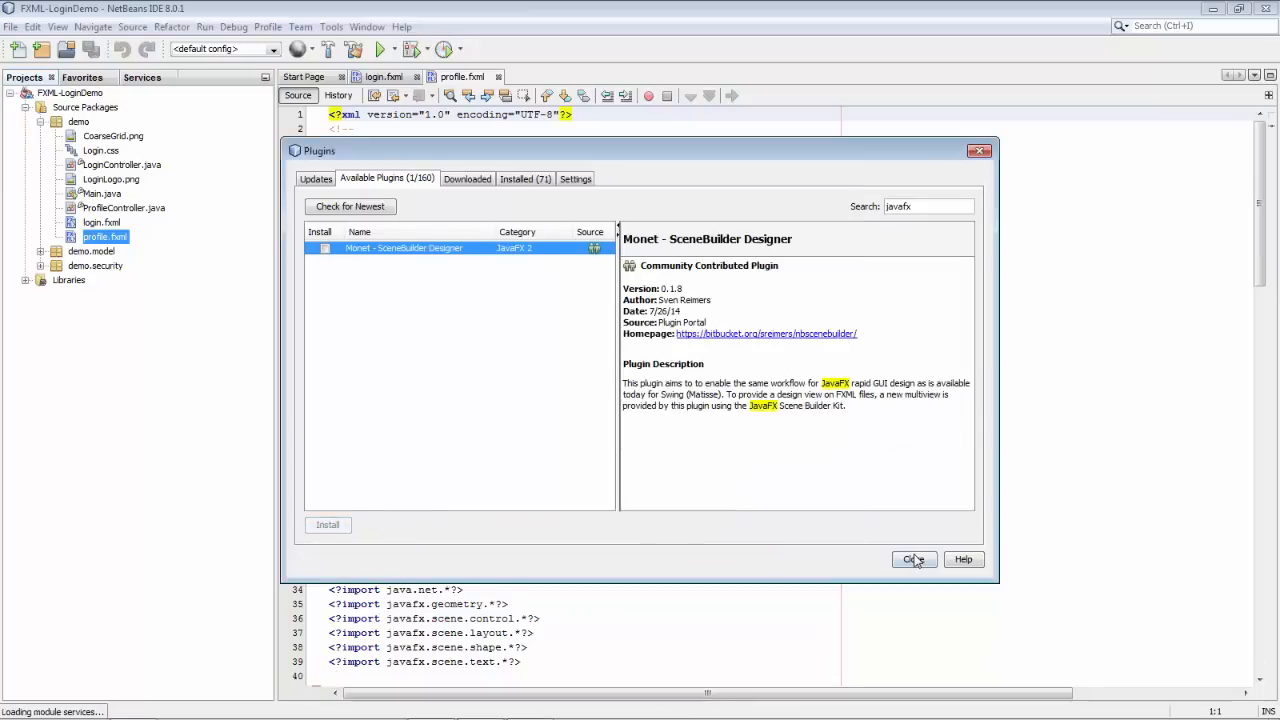
Close all open editor documents via the tab's Close All command.
left_click(912, 560)
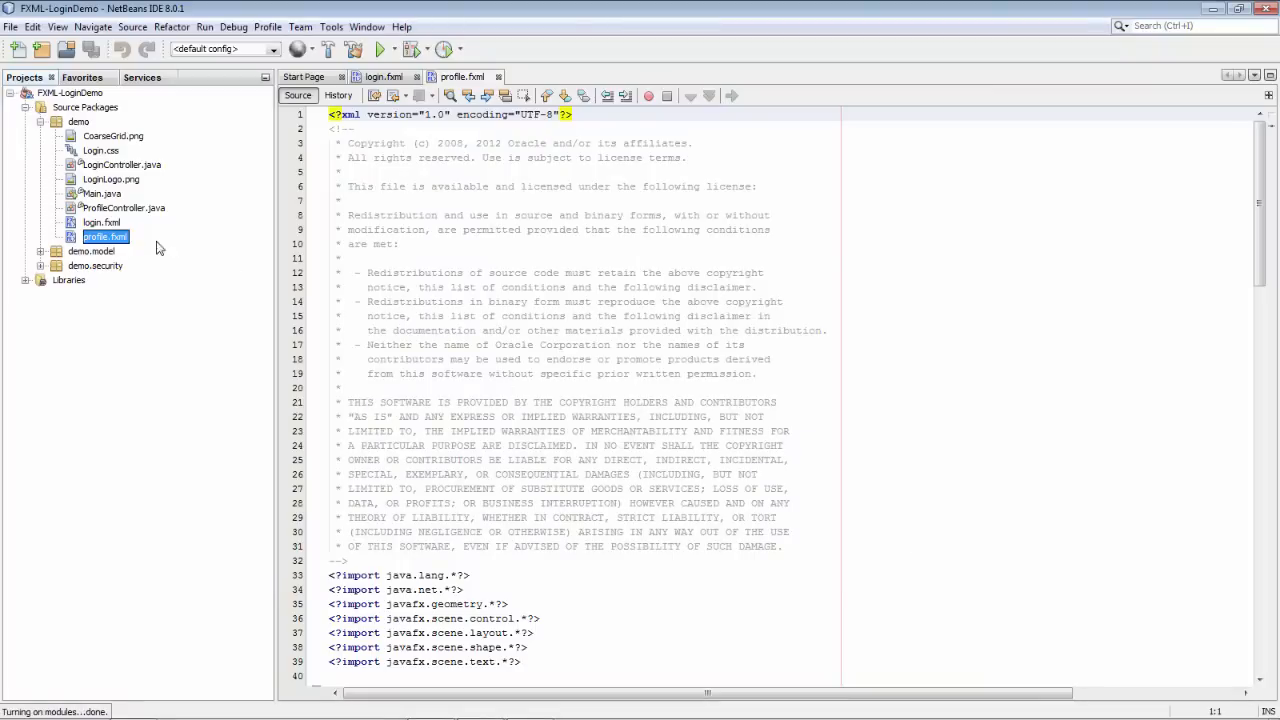
right_click(462, 76)
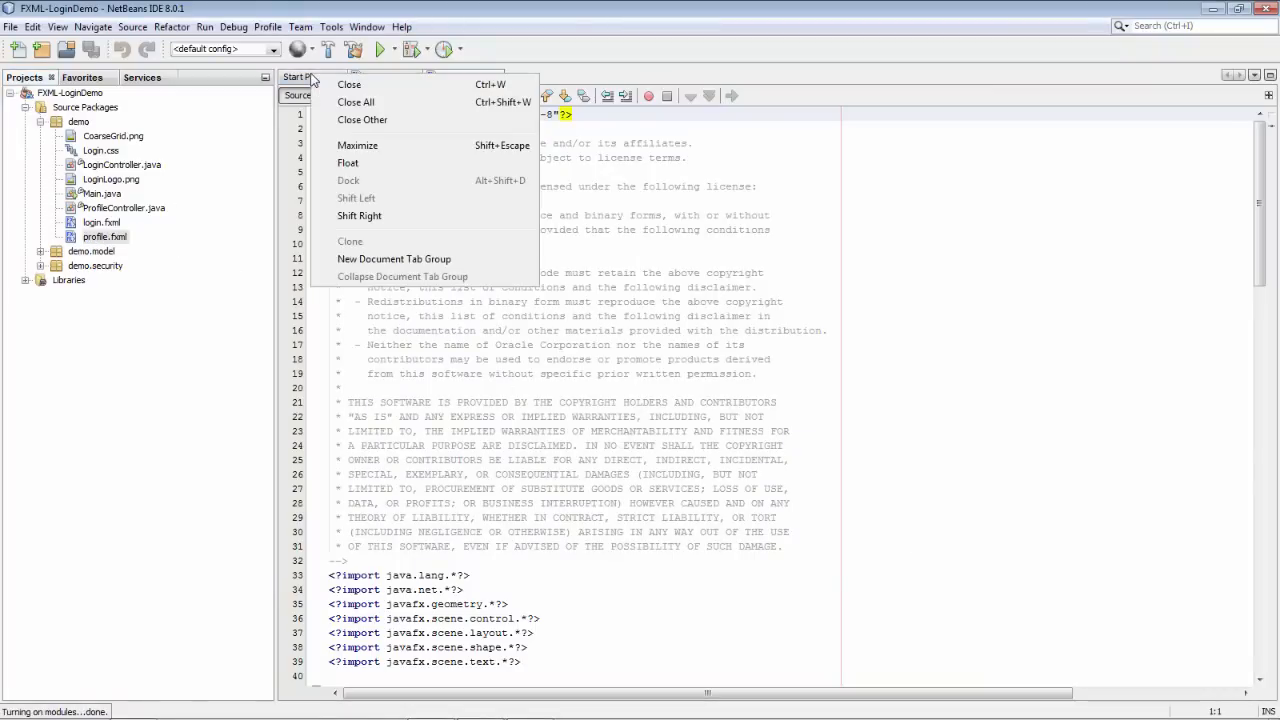
left_click(348, 84)
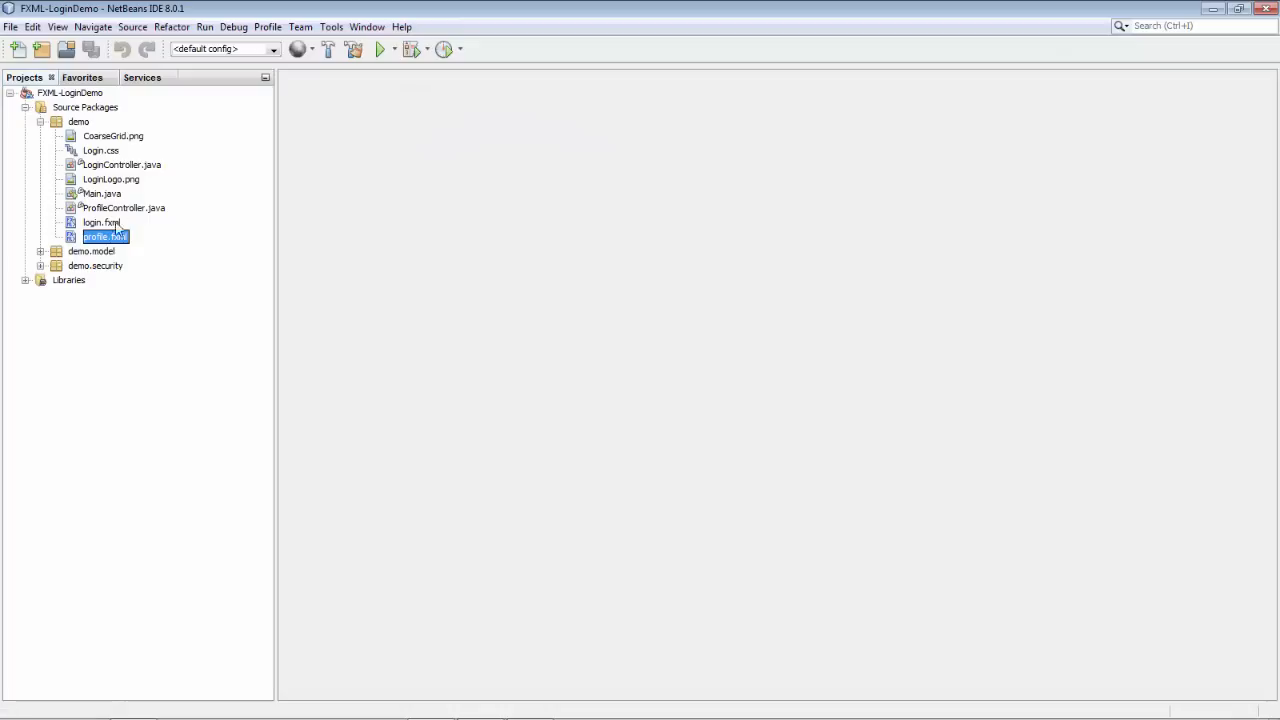
Reopen profile.fxml from the Projects tree with the JFX Fluidon Designer action.
right_click(100, 236)
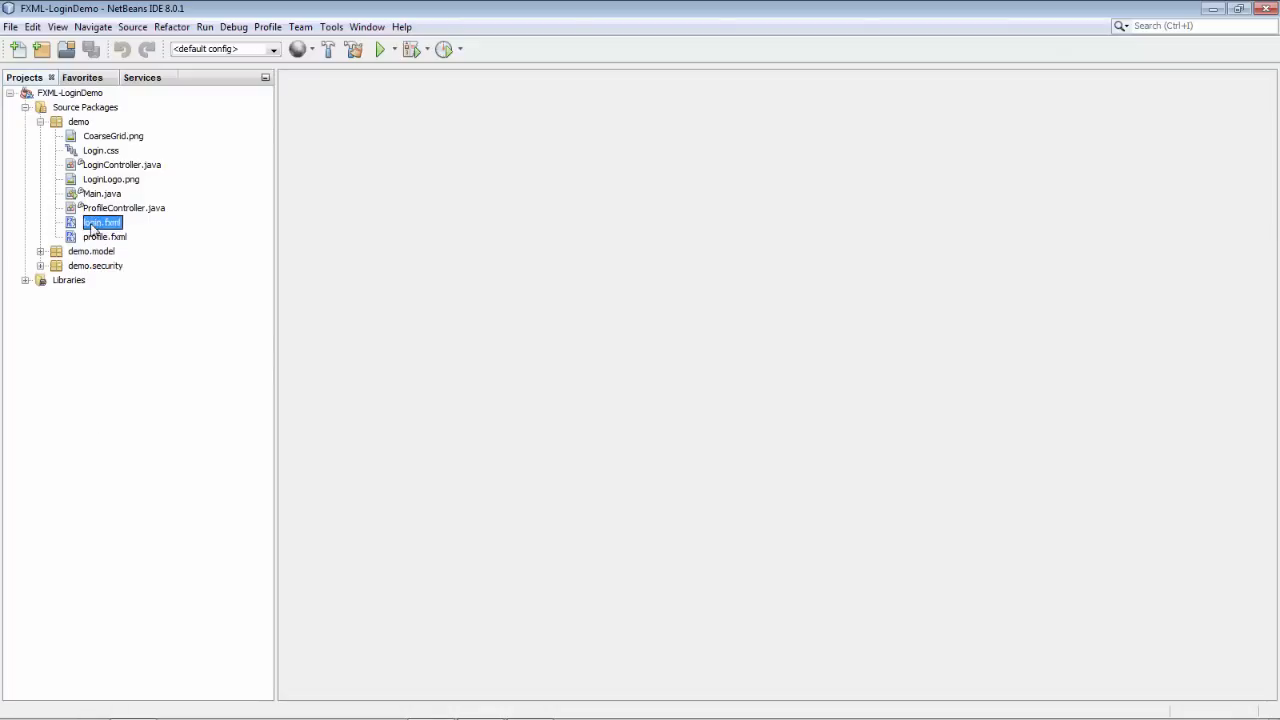
right_click(102, 220)
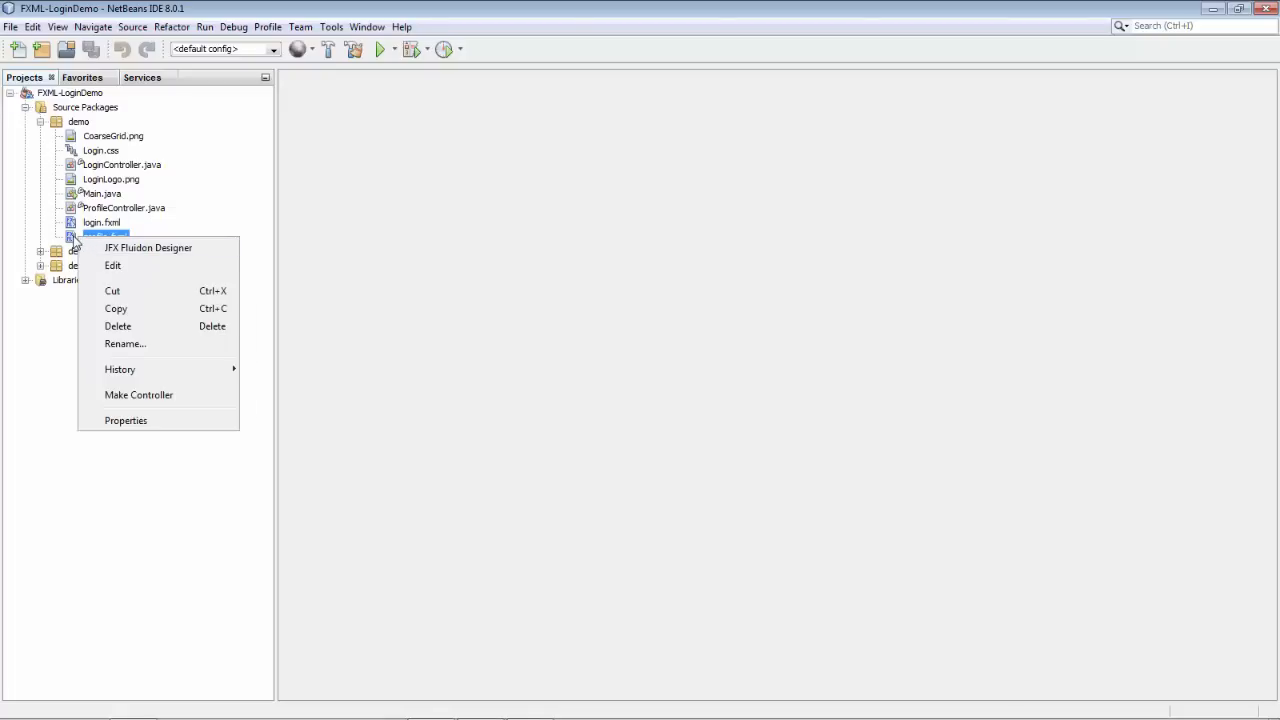
right_click(104, 192)
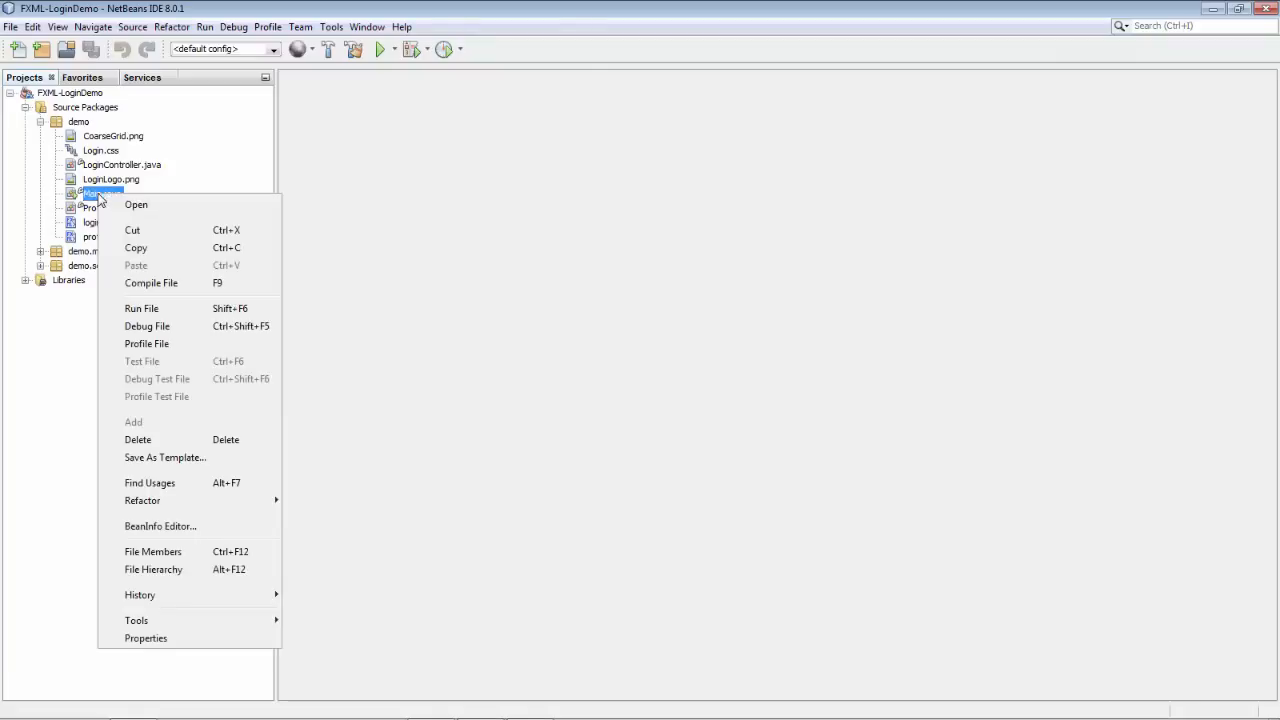
right_click(100, 236)
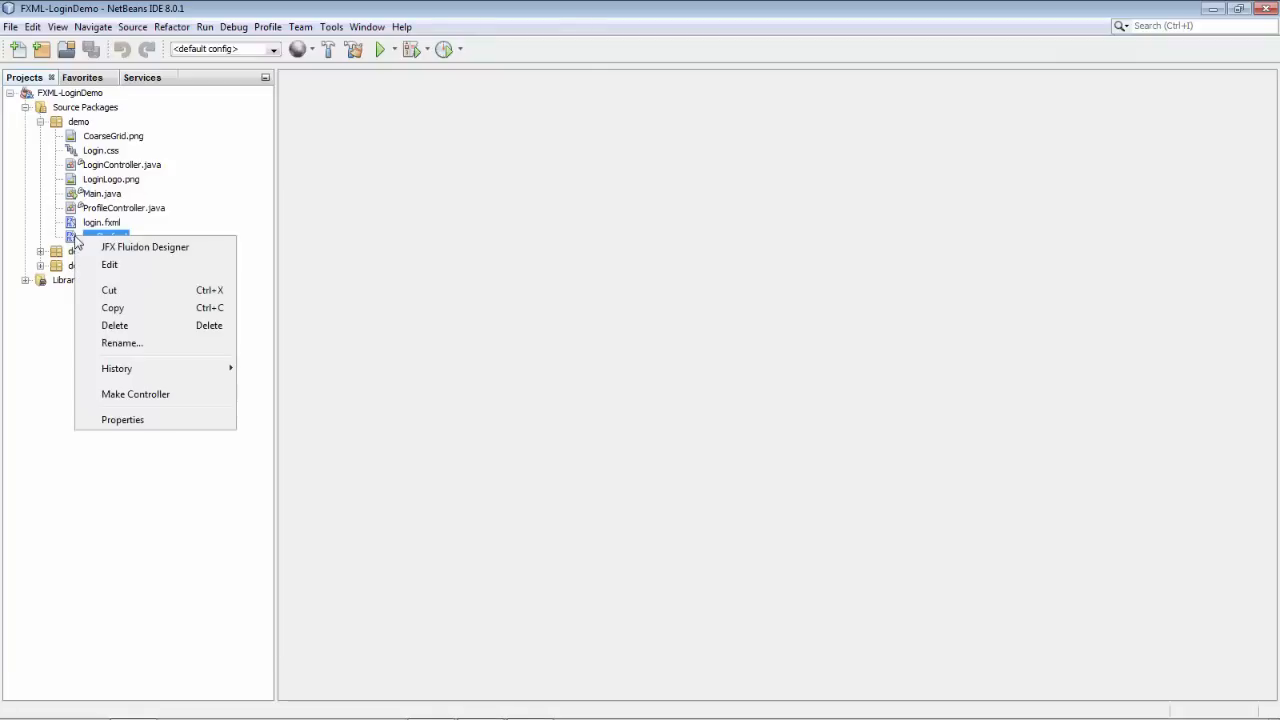
left_click(108, 264)
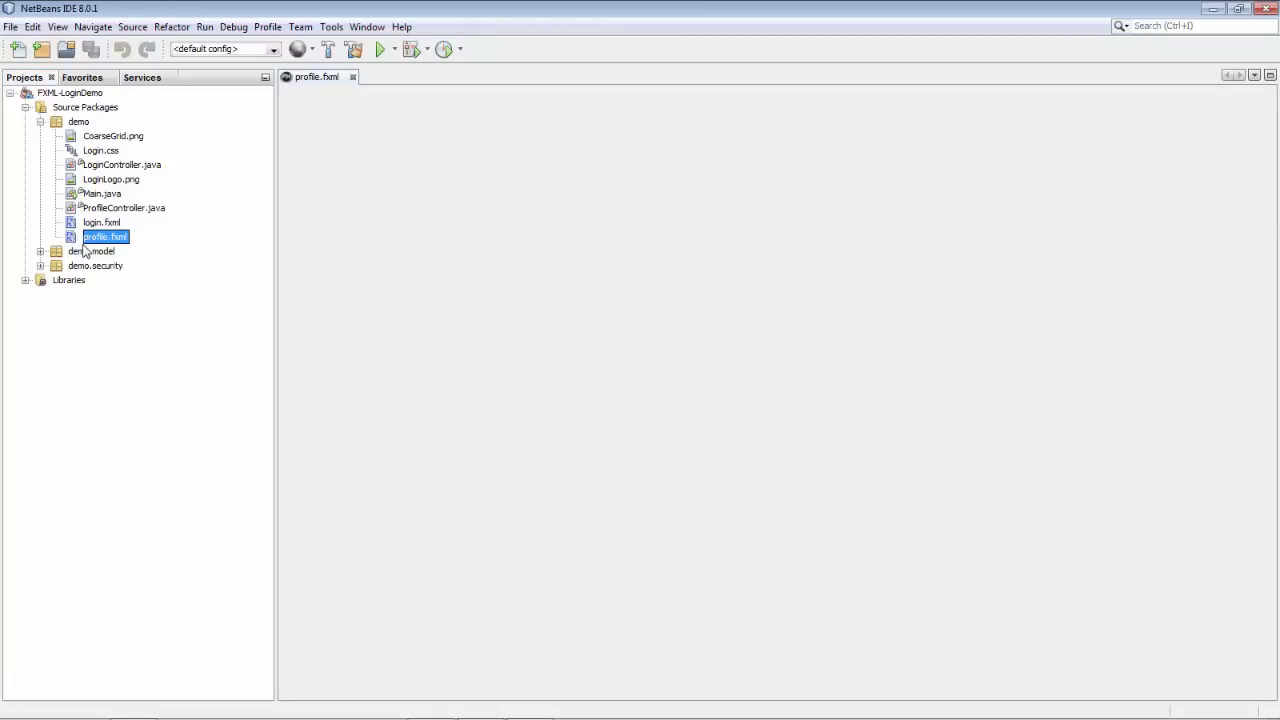
Let the designer load profile.fxml and inspect the User field and Phone label in the GridPane.
double_click(104, 236)
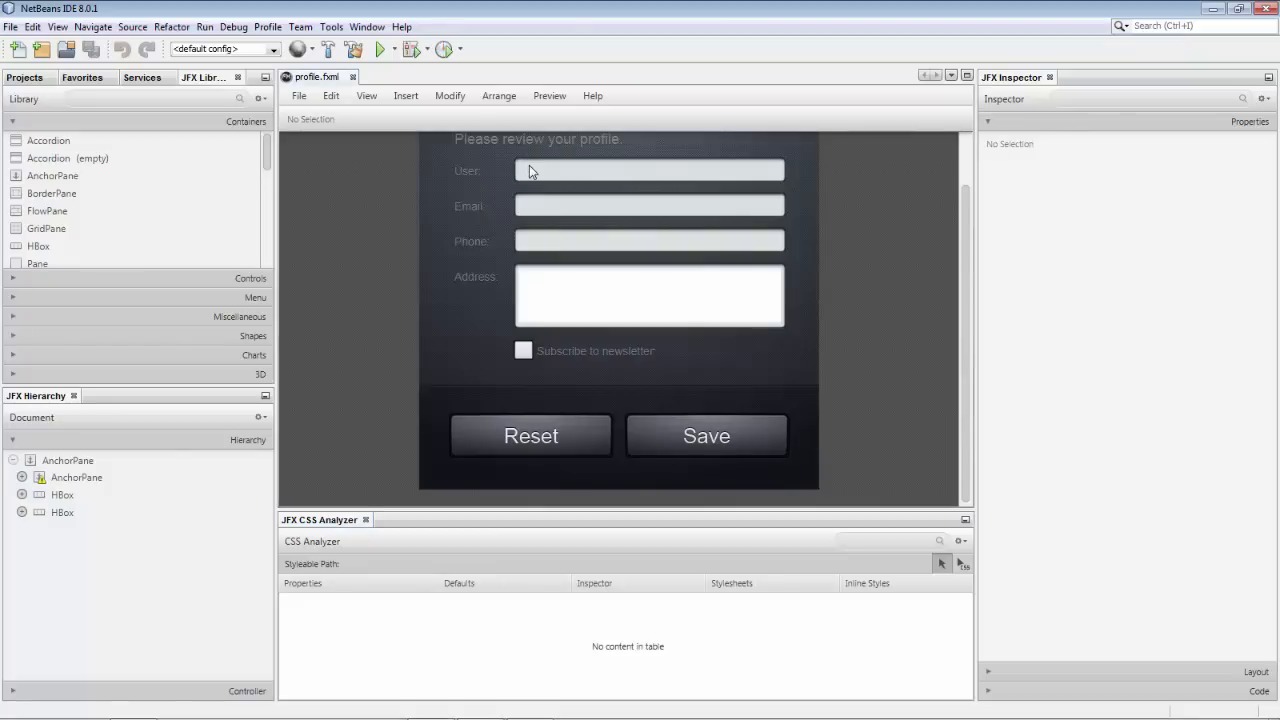
left_click(648, 170)
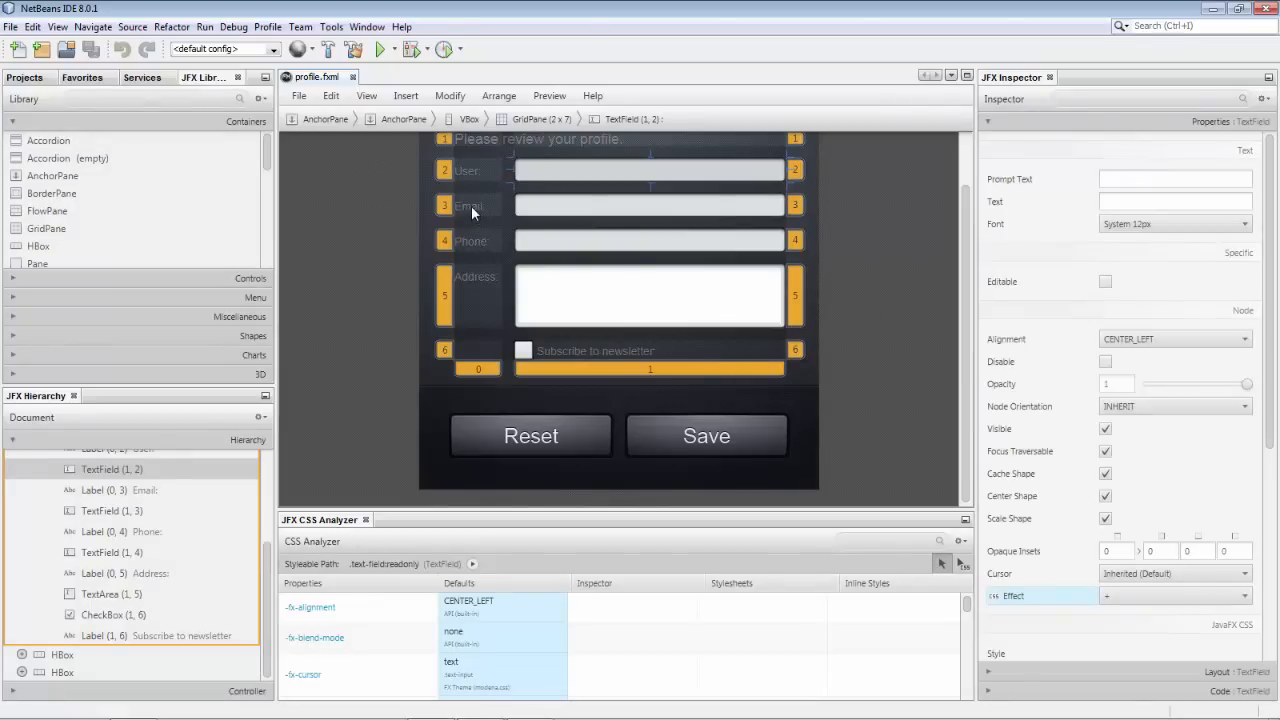
left_click(468, 206)
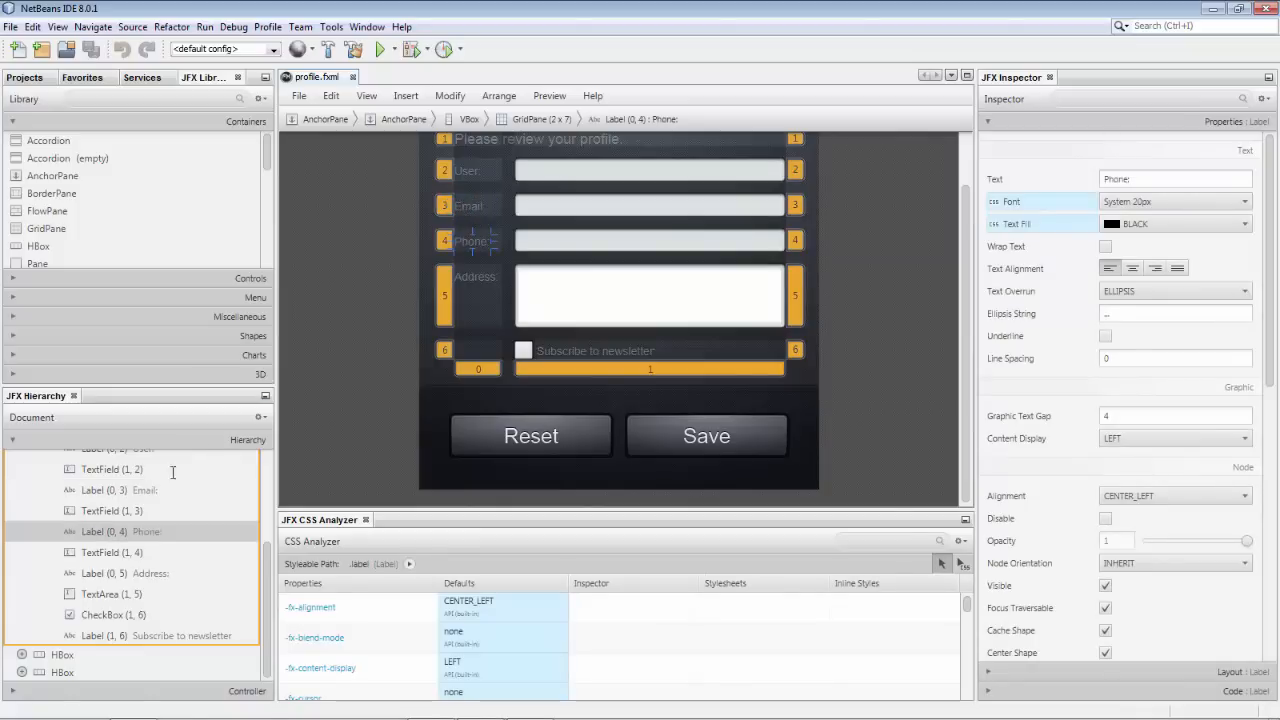
mouse_move(272, 552)
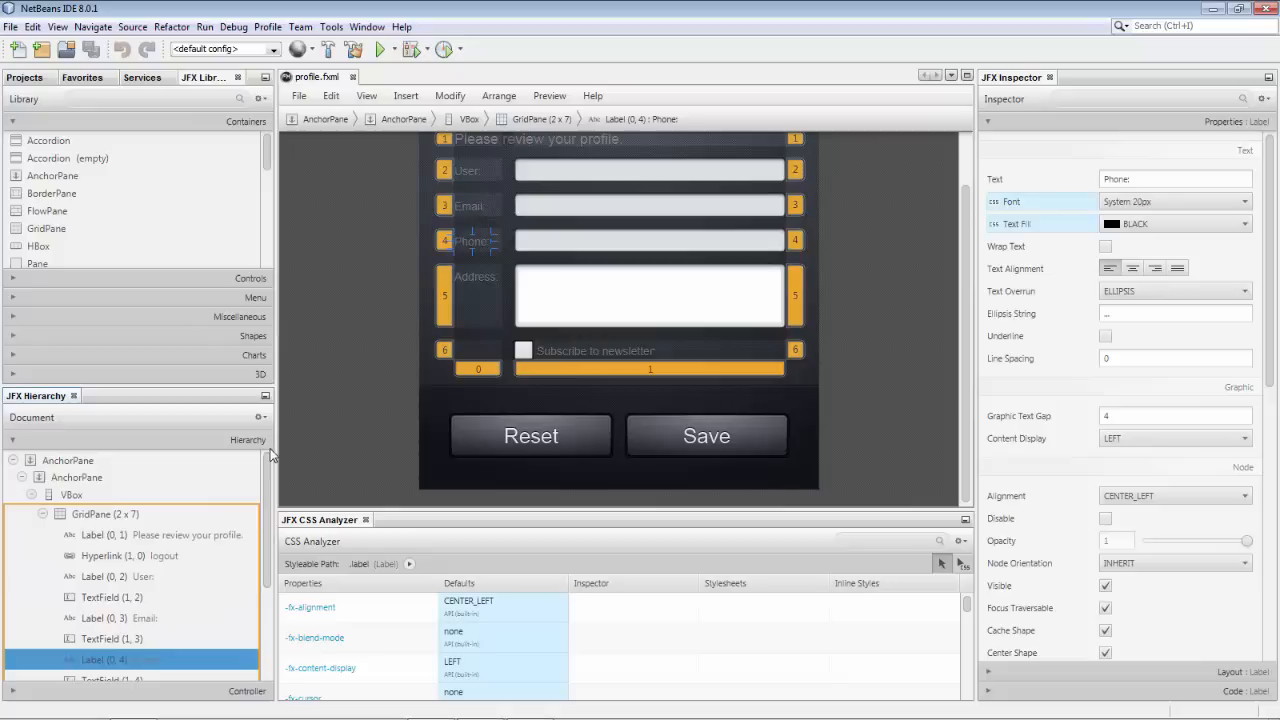
mouse_move(508, 192)
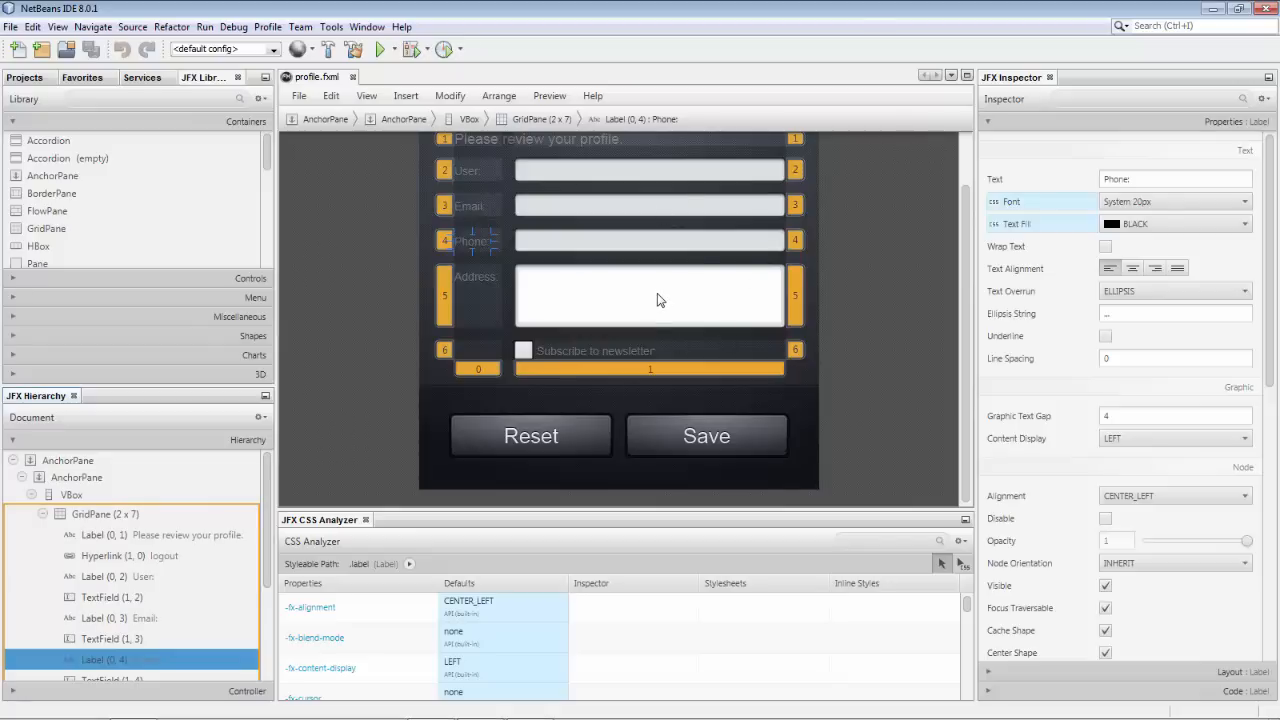
mouse_move(652, 300)
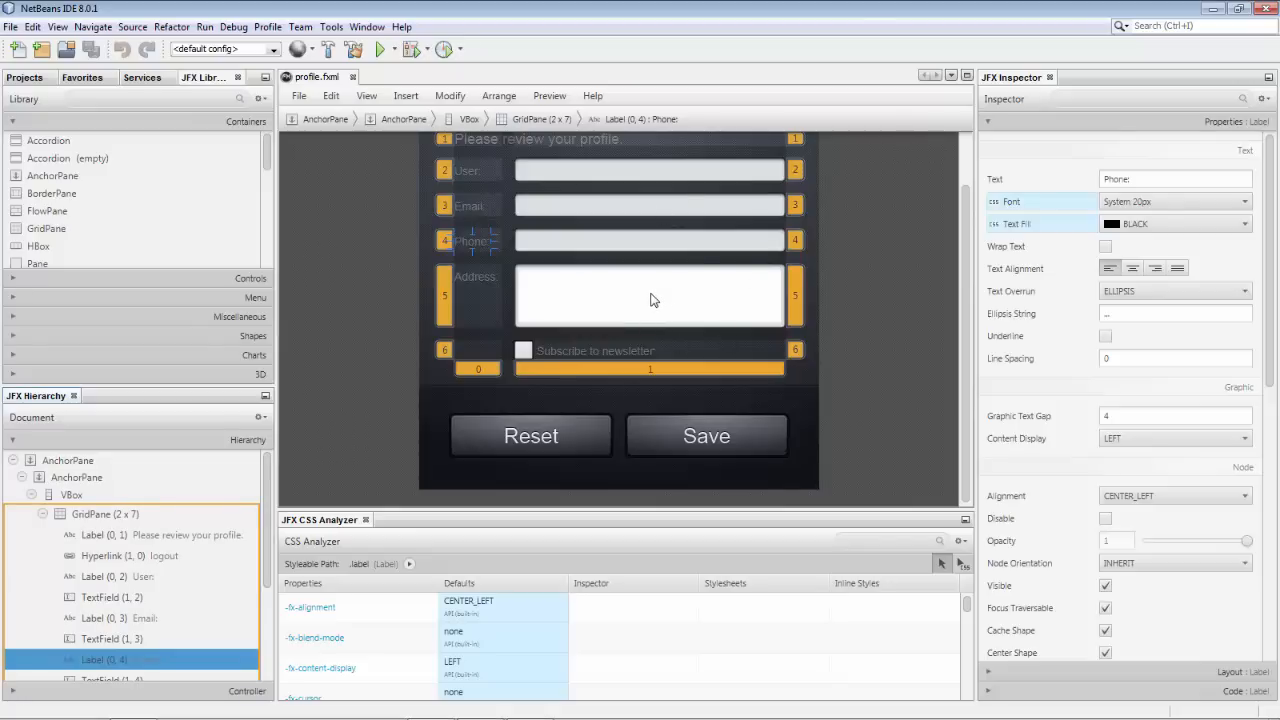
mouse_move(644, 304)
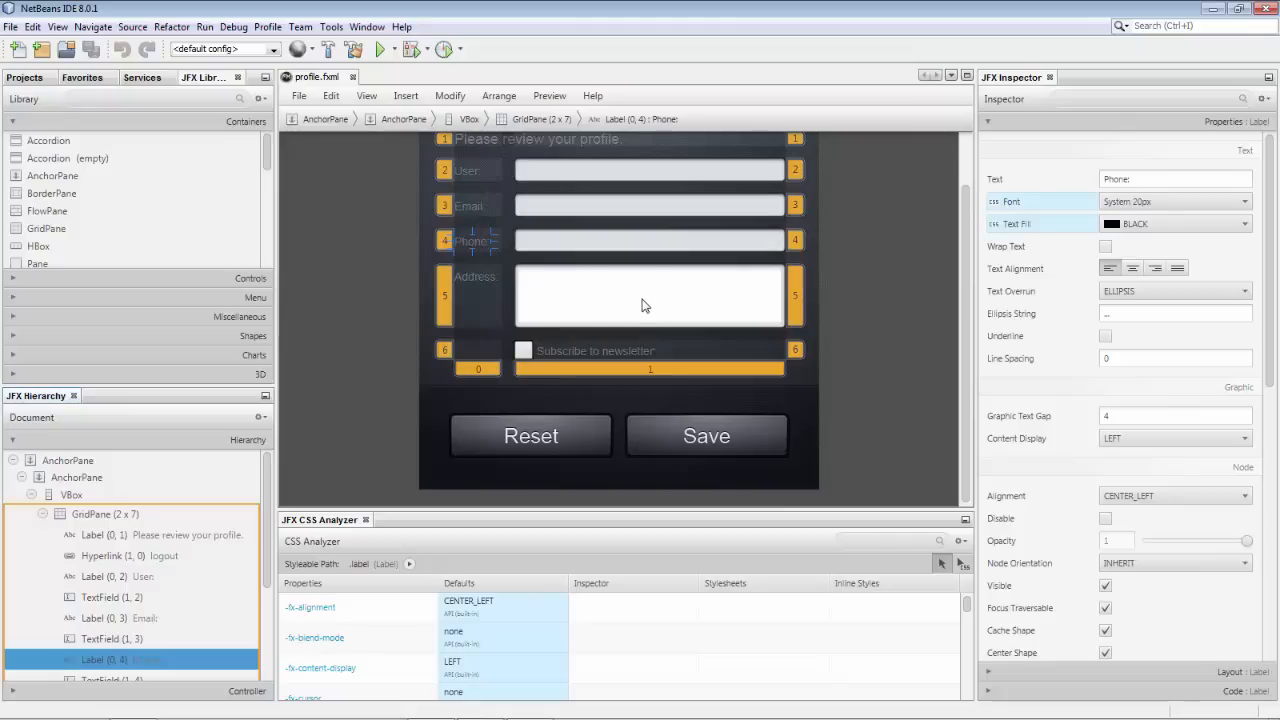
mouse_move(540, 158)
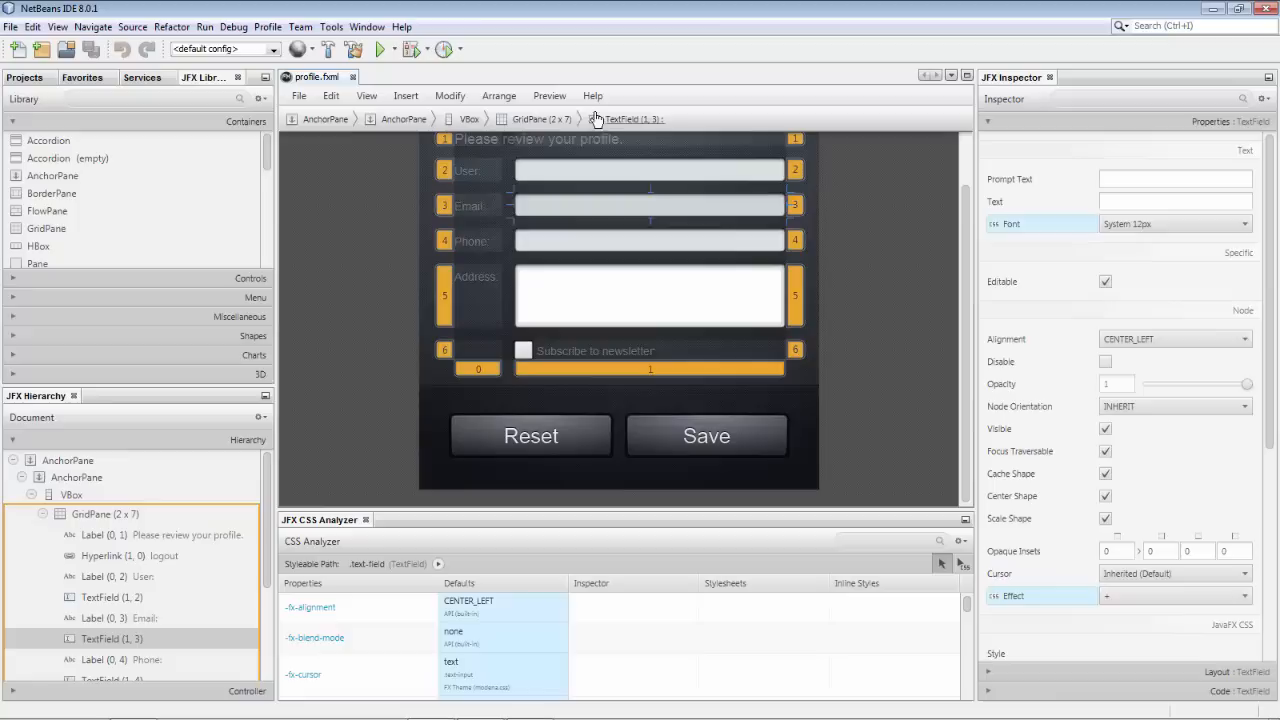
mouse_move(464, 120)
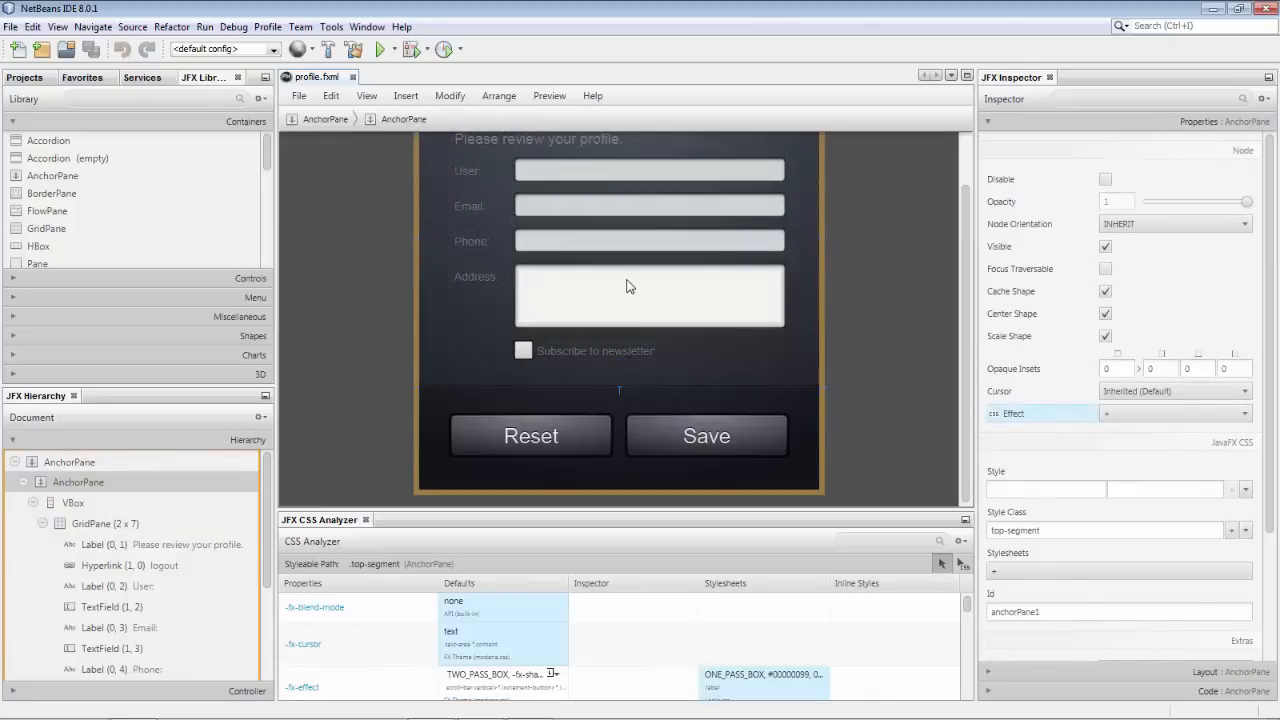
Select the Phone text field and expand the Menu, Miscellaneous and Controls library sections.
left_click(648, 294)
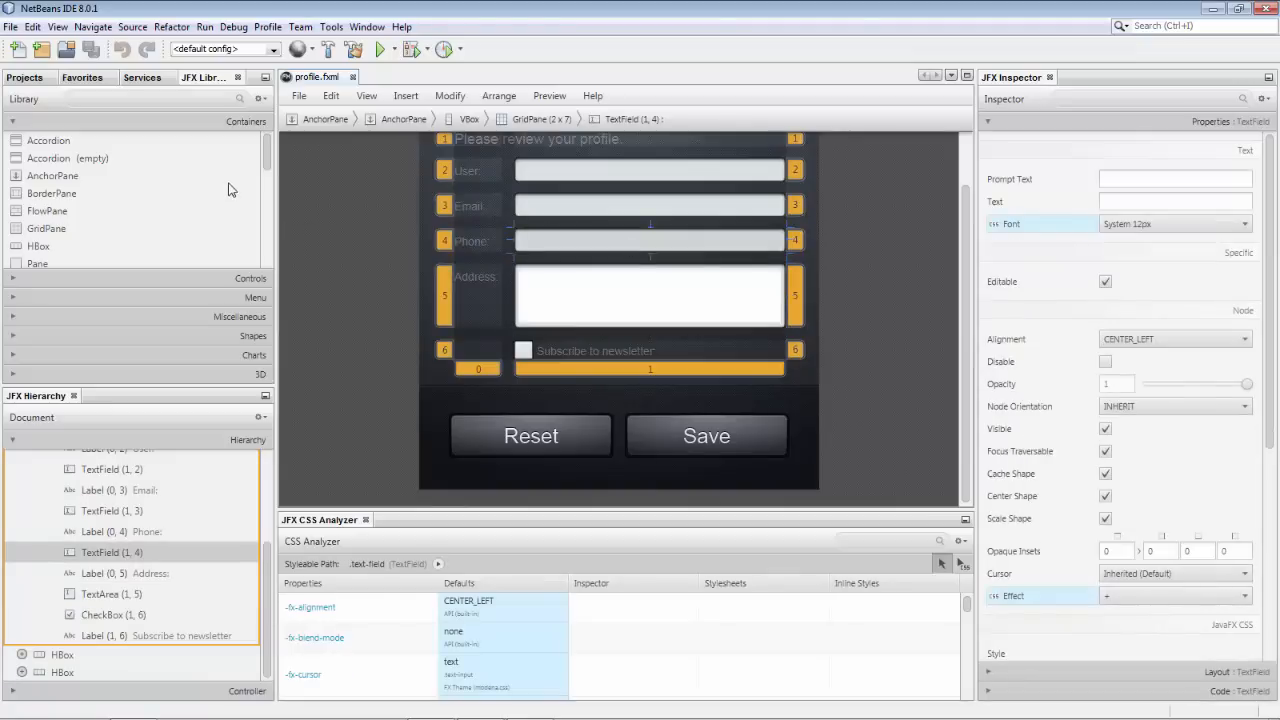
left_click(252, 278)
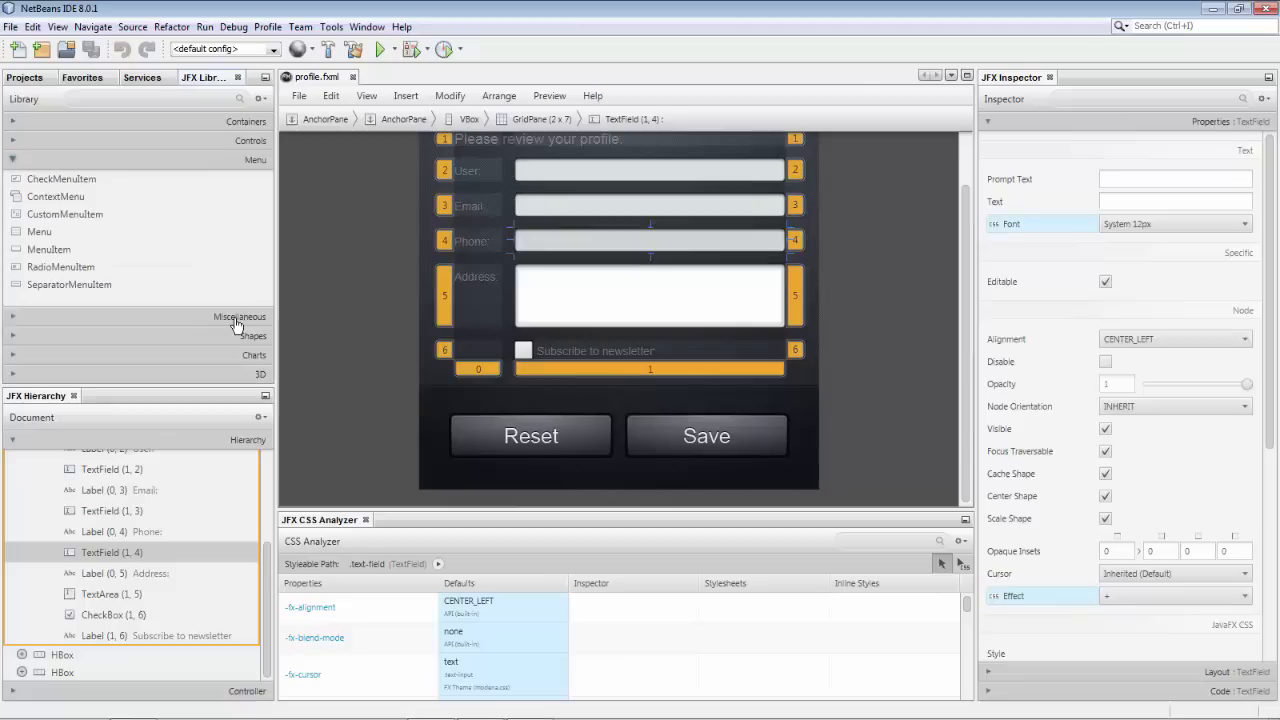
left_click(240, 316)
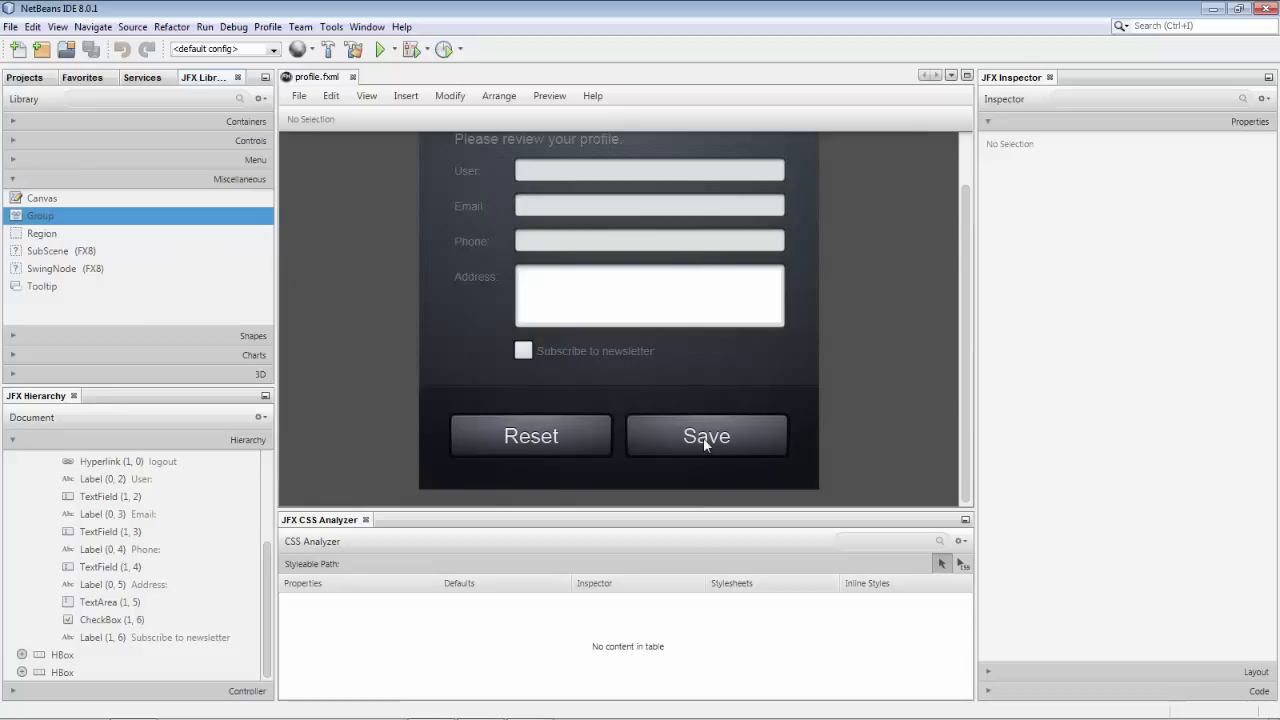
left_click(706, 436)
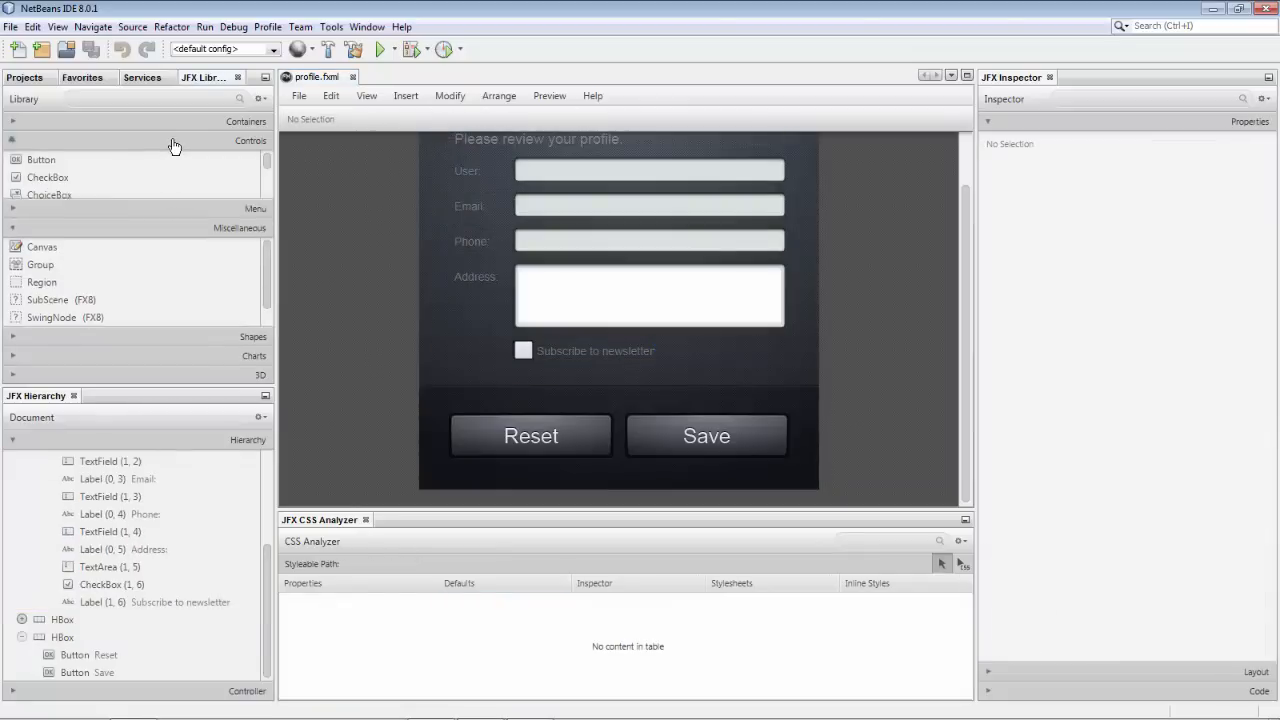
Place a Button from Controls into GridPane row 6 beside the newsletter checkbox.
left_click(40, 160)
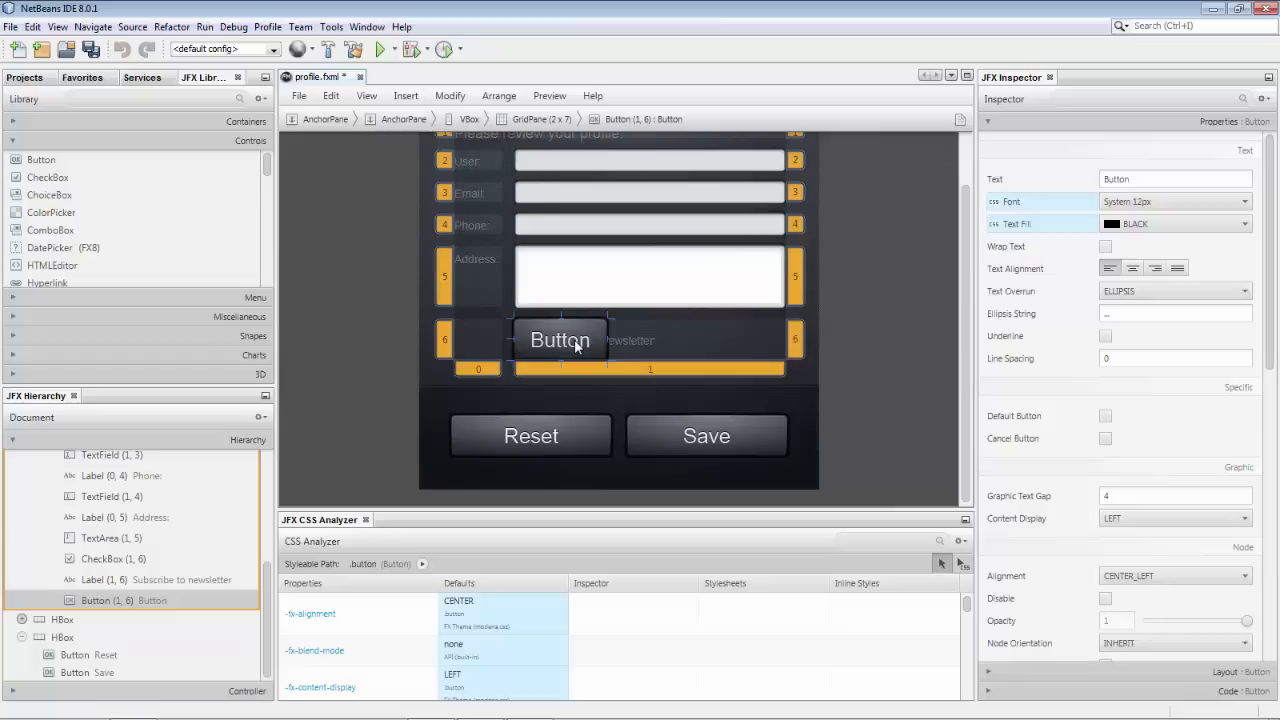
mouse_move(142, 92)
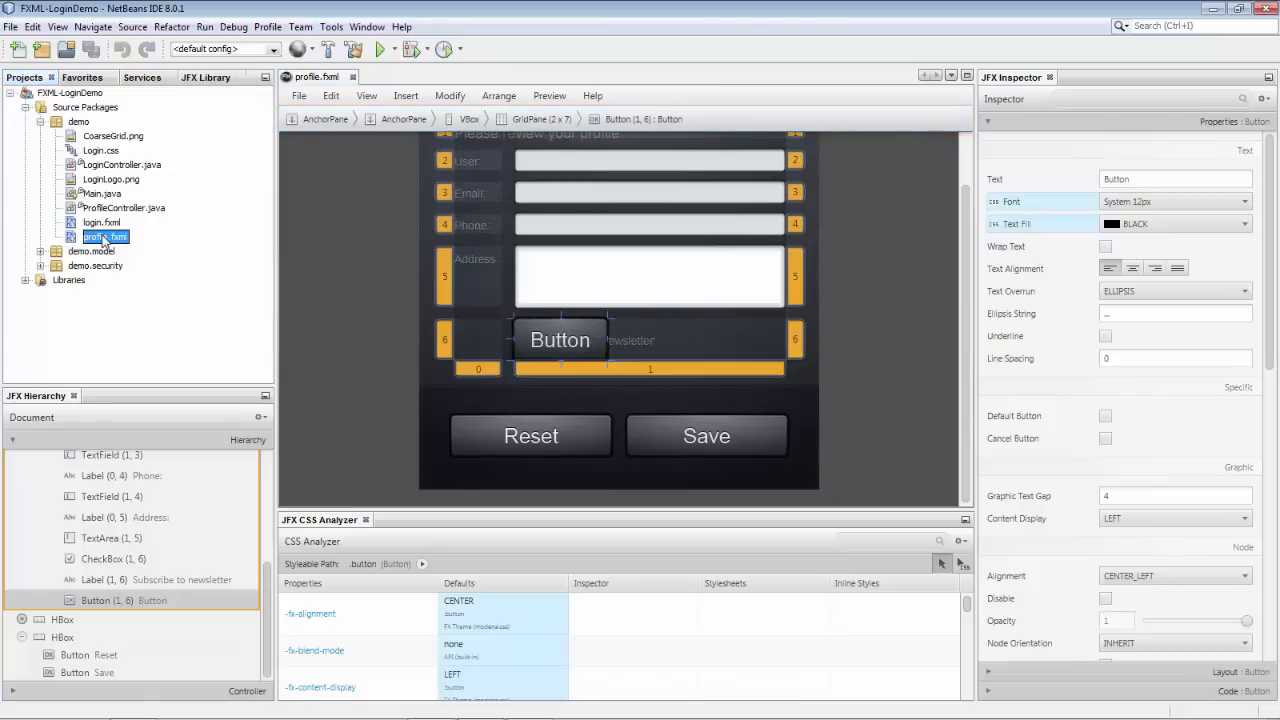
Open profile.fxml in a second JFX Fluidon designer tab and select its Phone text field.
right_click(100, 236)
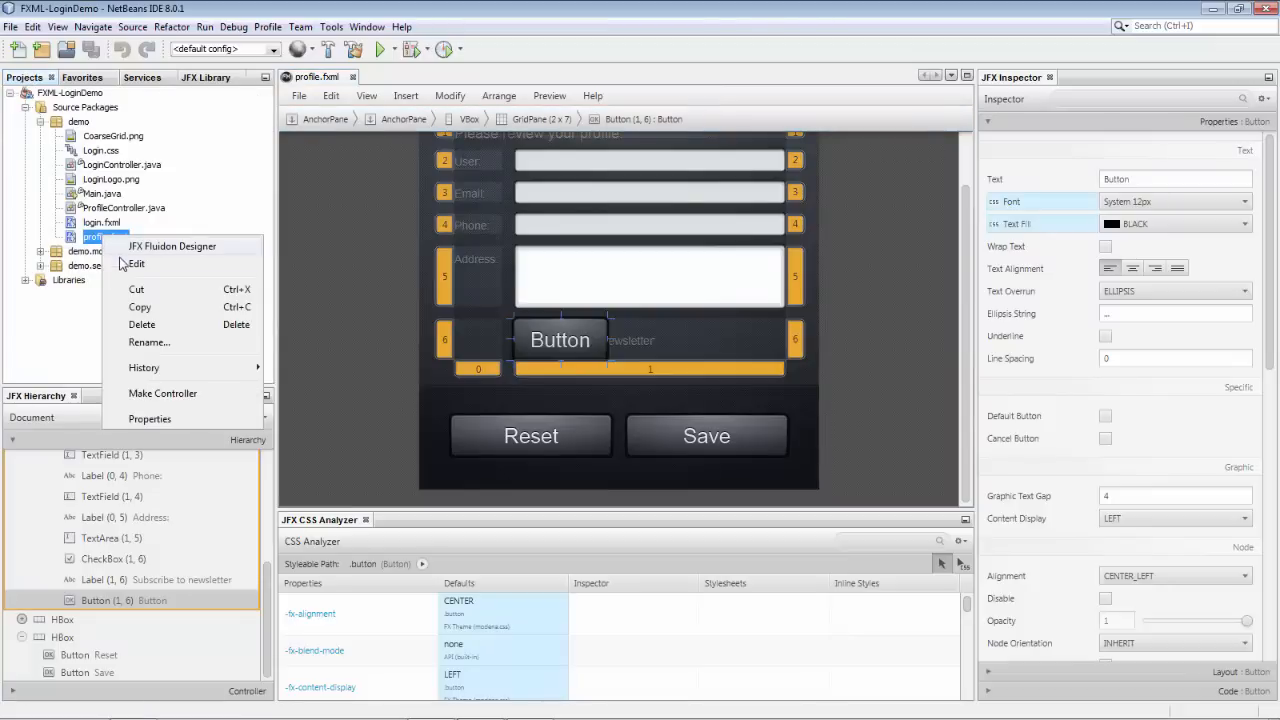
left_click(136, 264)
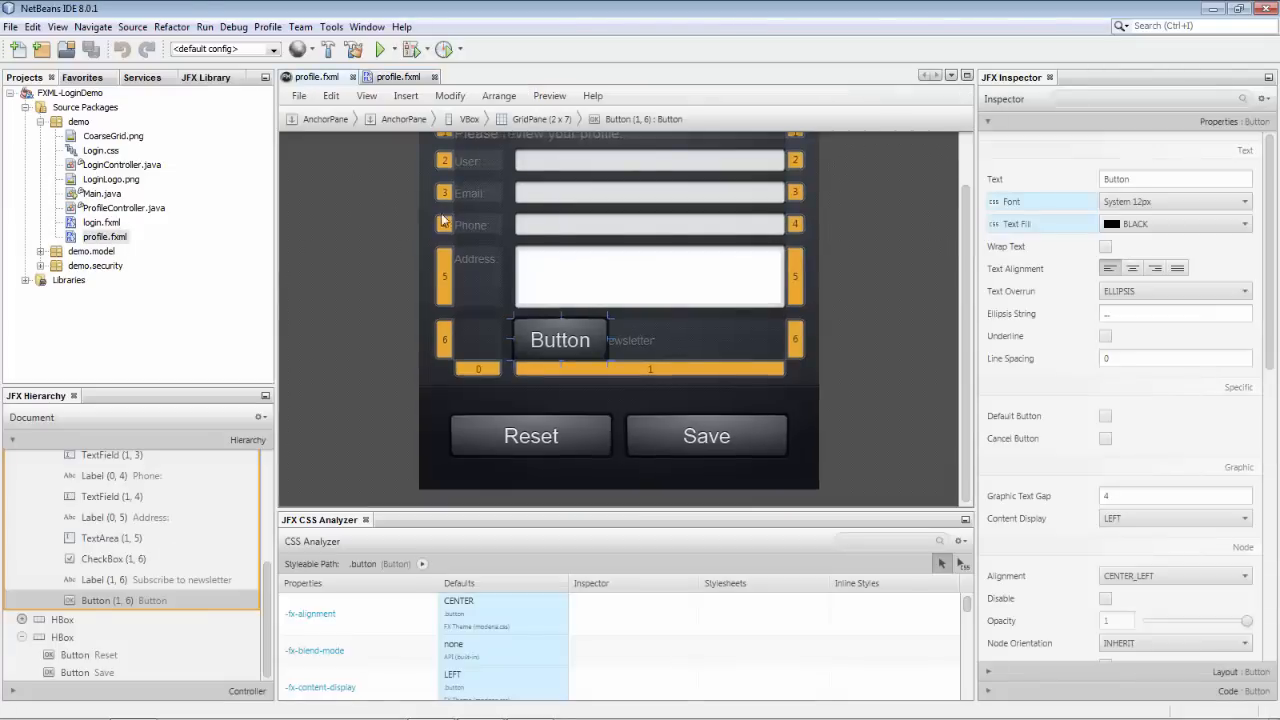
left_click(650, 224)
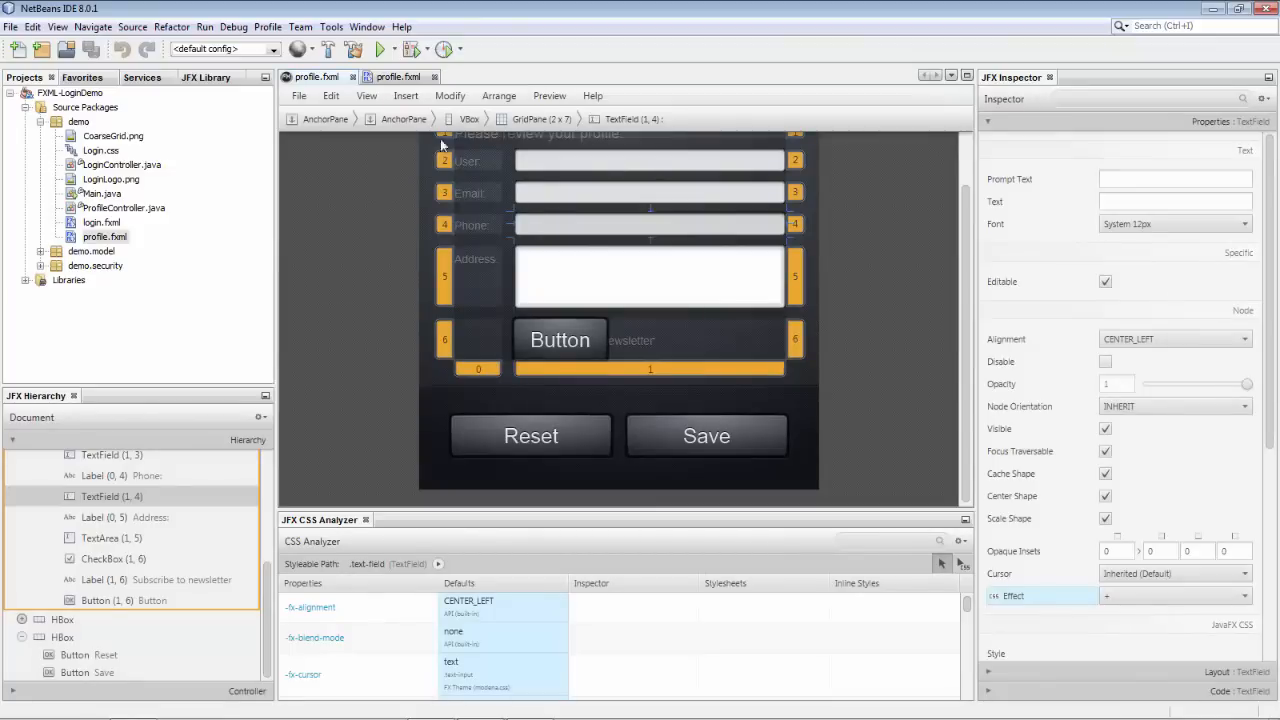
Show the Installed plugins list and select JFX Fluidon to view its description.
left_click(332, 28)
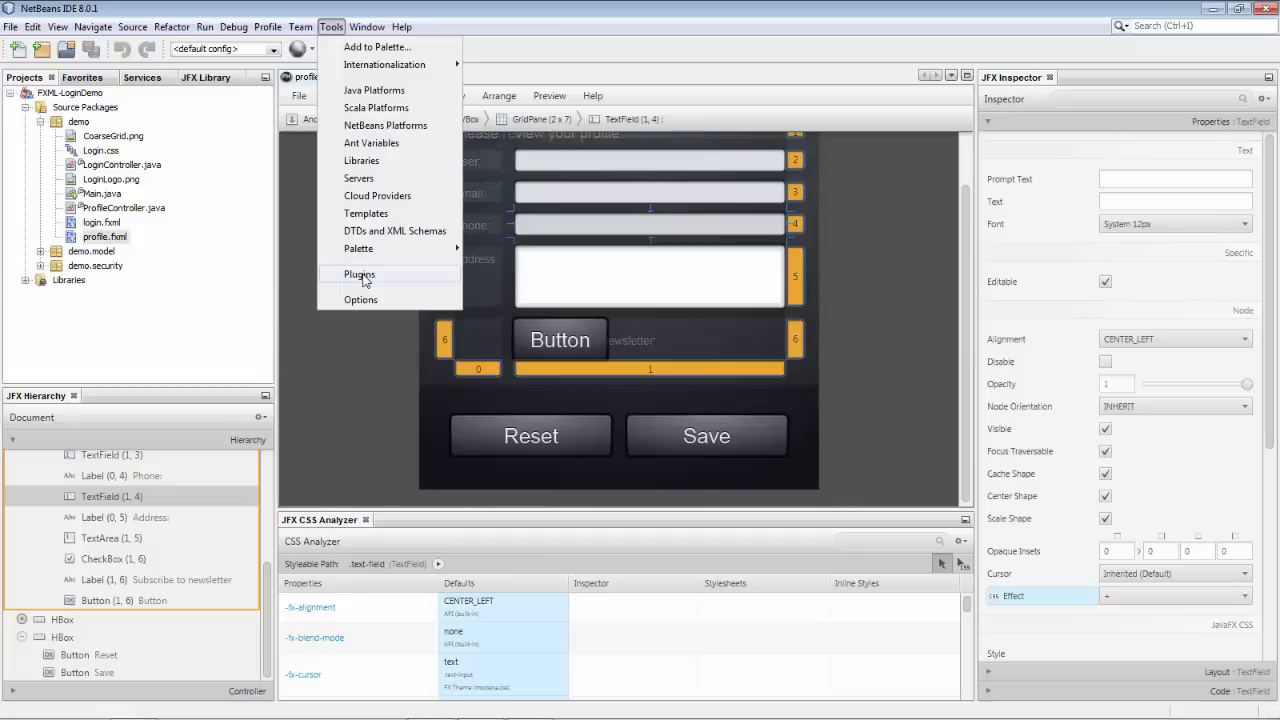
left_click(360, 274)
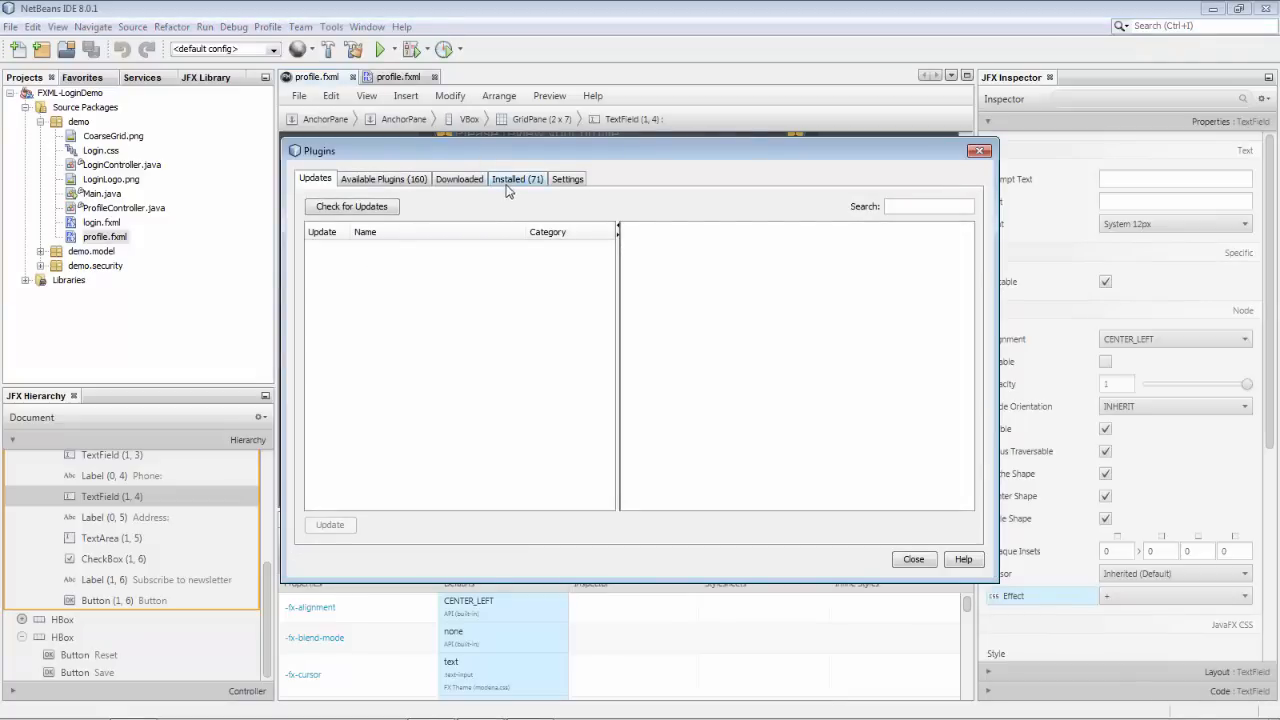
left_click(516, 178)
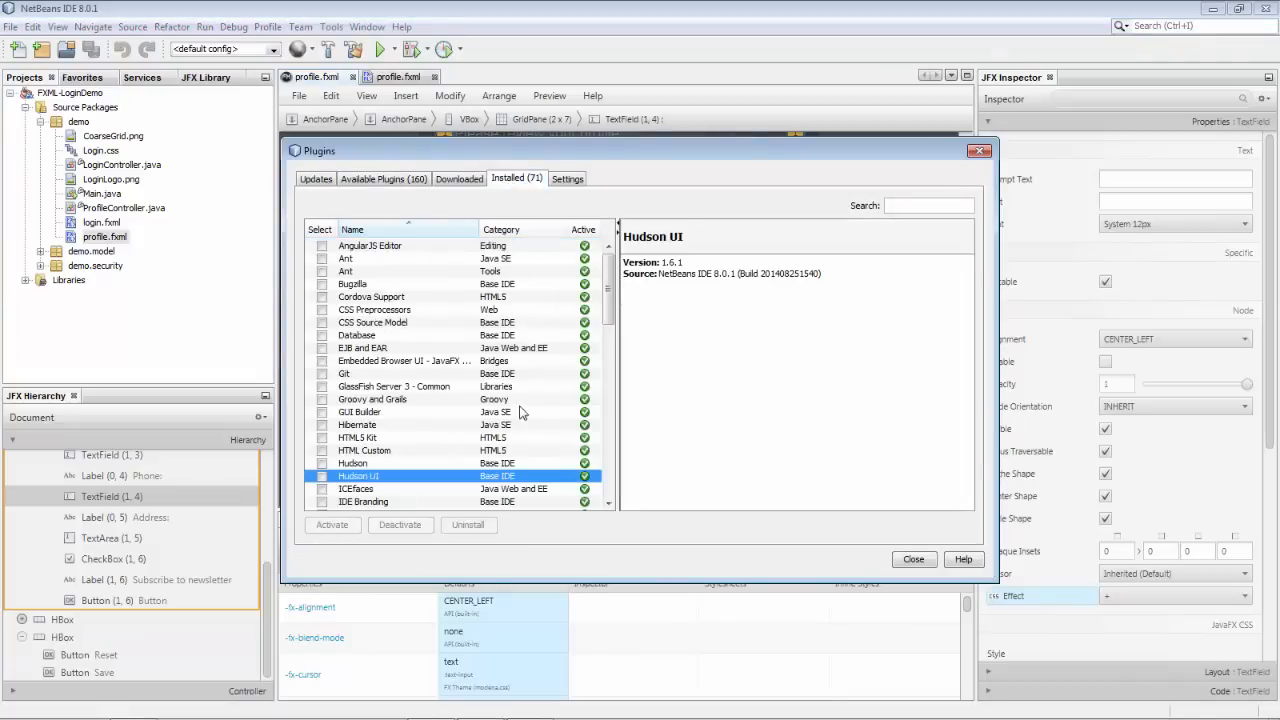
scroll("down", 3)
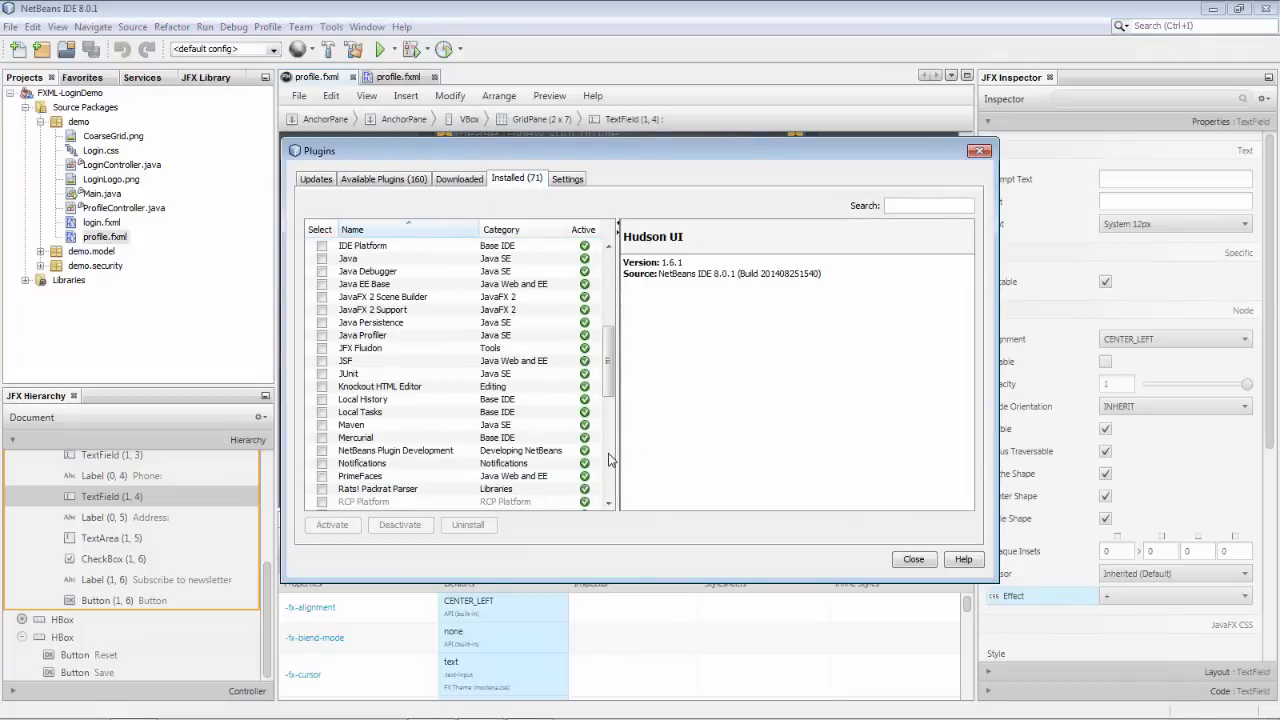
left_click(360, 348)
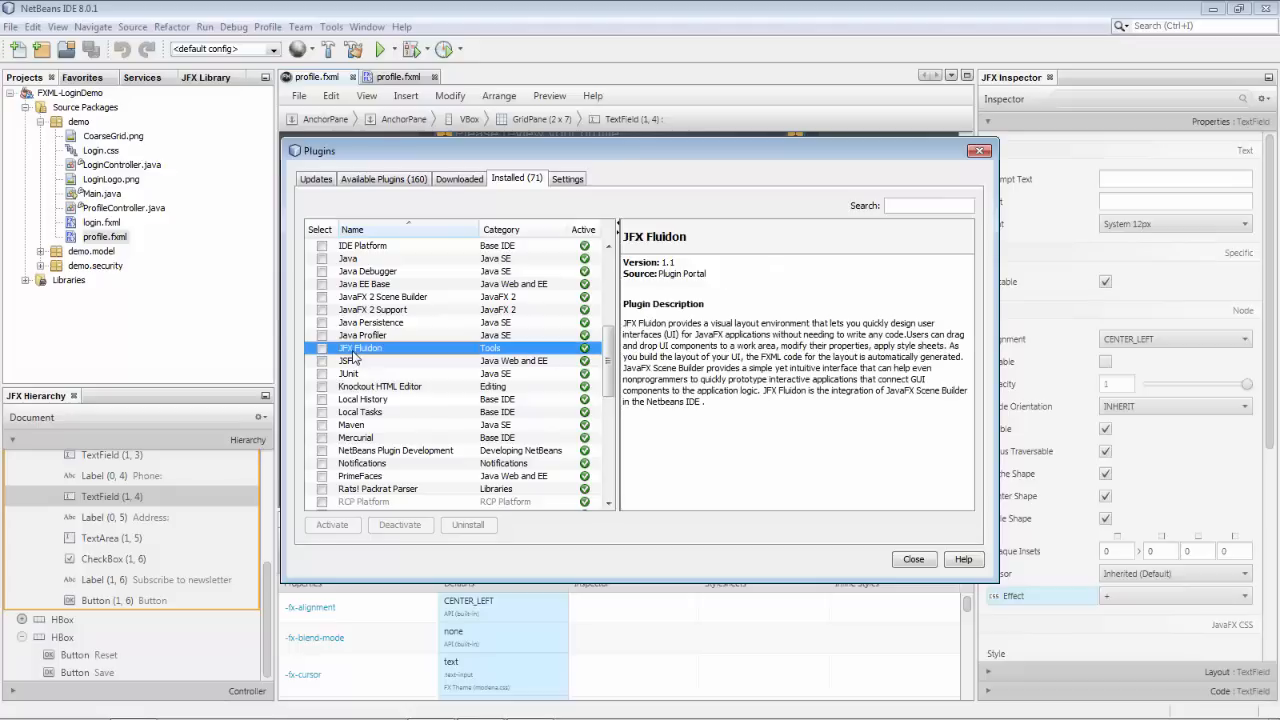